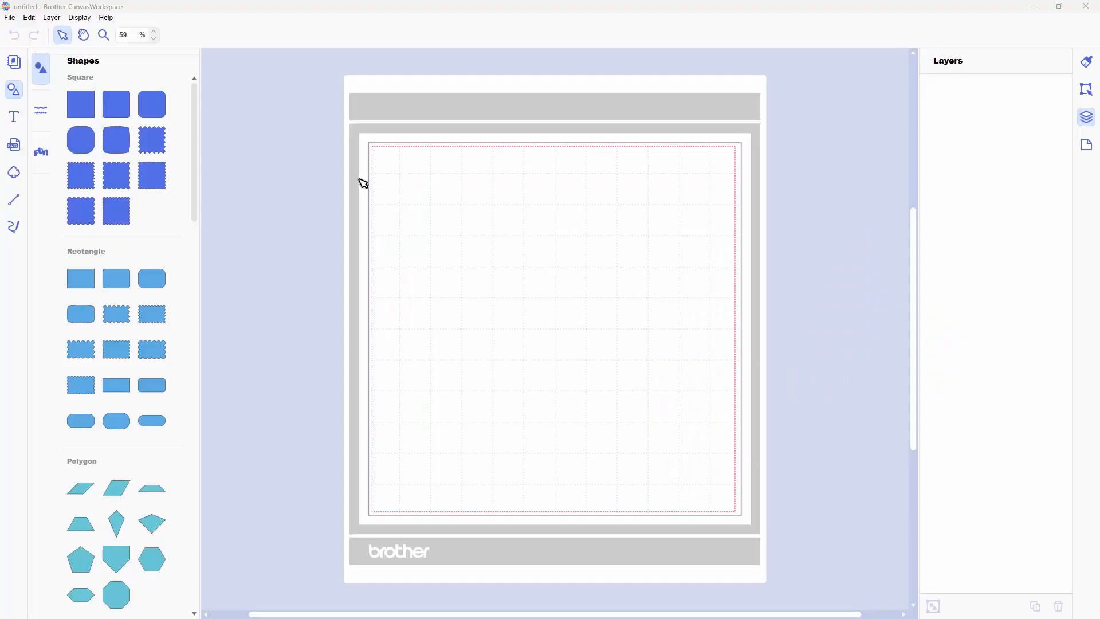
{"action": "mouse_move", "coordinate": [294, 178]}
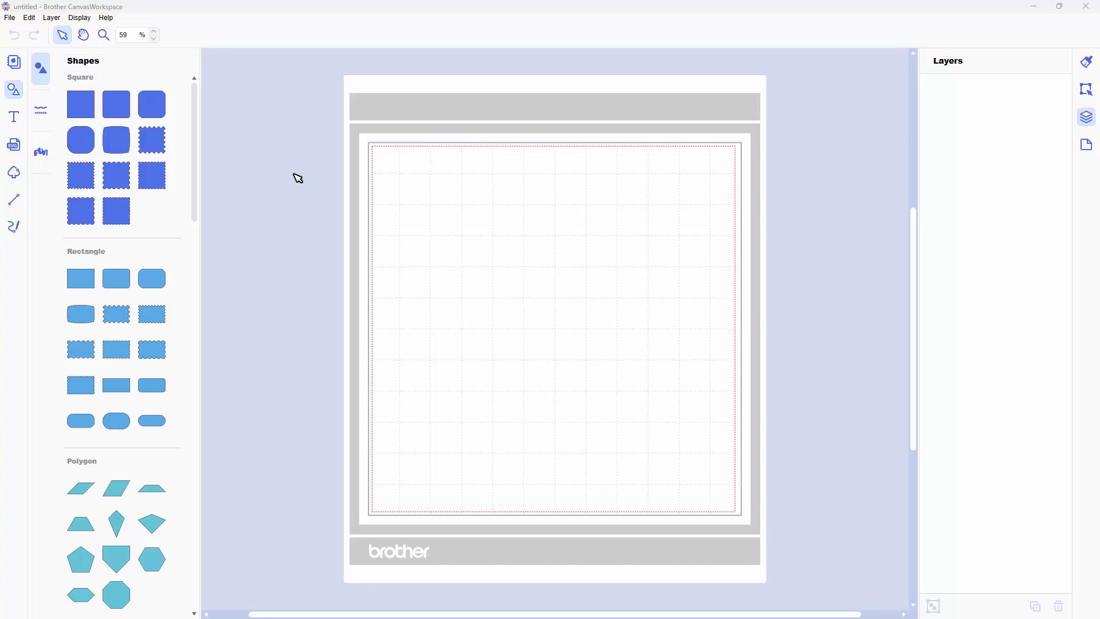
{"action": "mouse_move", "coordinate": [10, 18]}
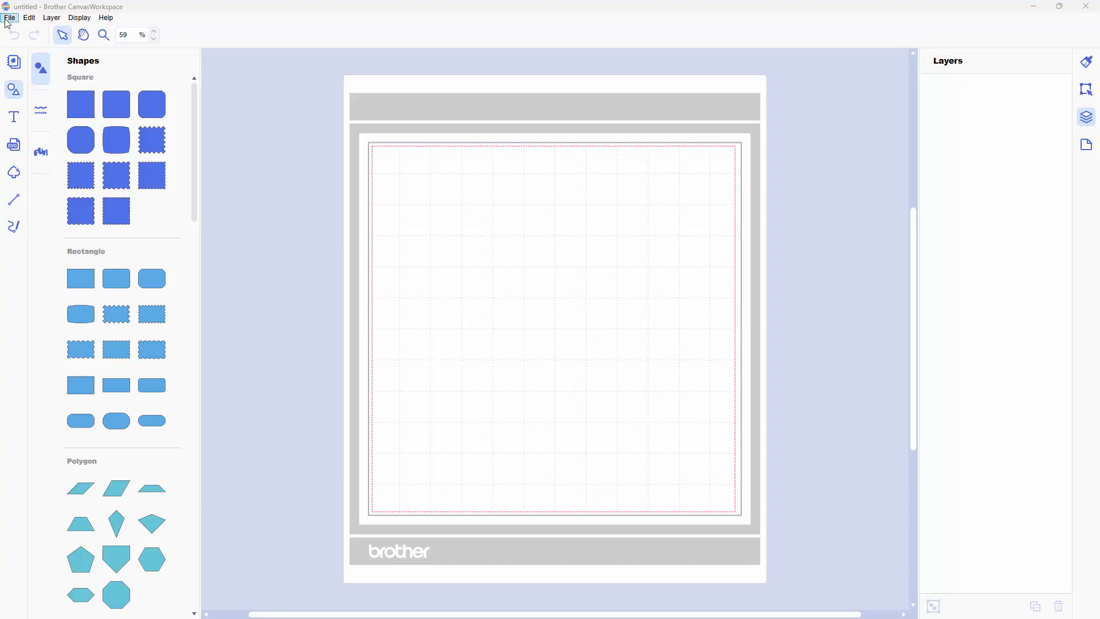
{"action": "mouse_move", "coordinate": [581, 90]}
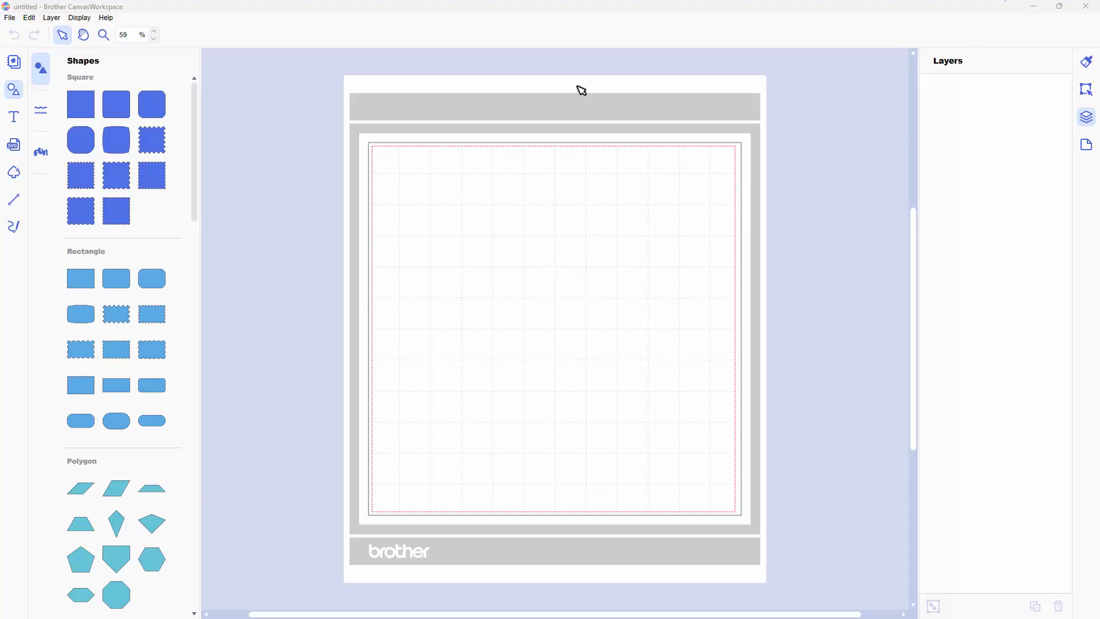
{"action": "mouse_move", "coordinate": [28, 54]}
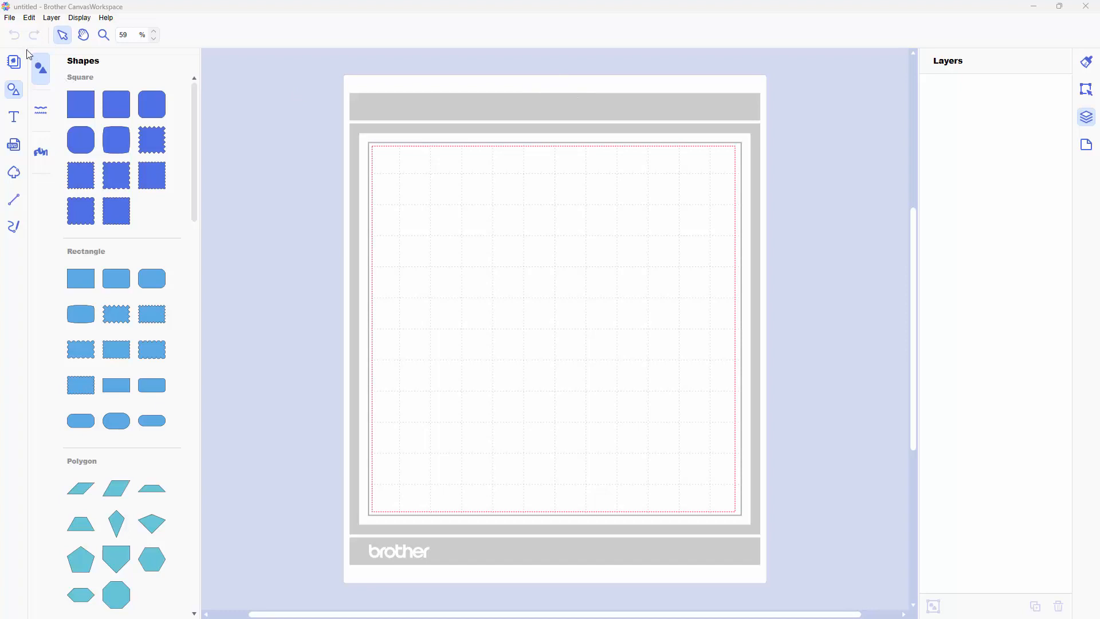
{"action": "mouse_move", "coordinate": [10, 17]}
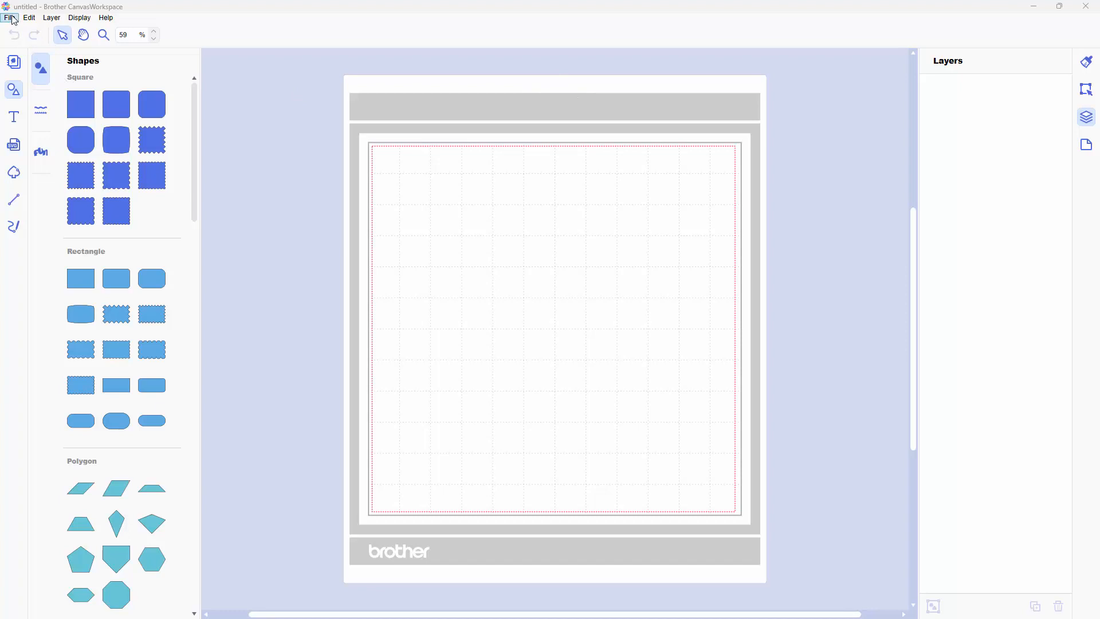
- Import 'love for svg final.svg' from the computer onto the mat as black shapes
{"action": "left_click", "coordinate": [10, 17]}
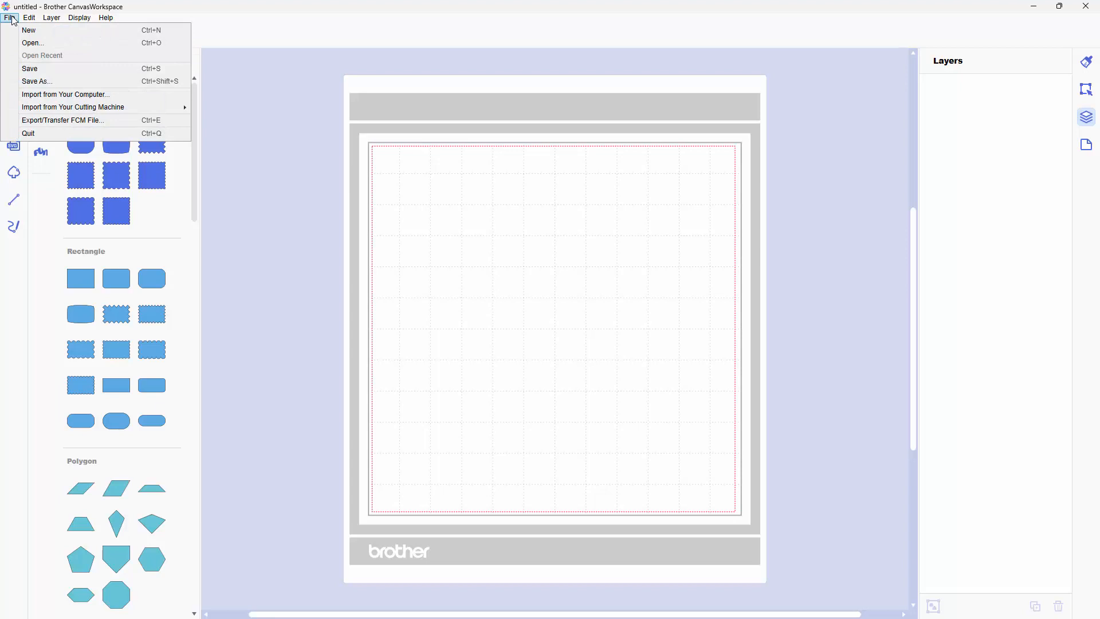
{"action": "mouse_move", "coordinate": [65, 94]}
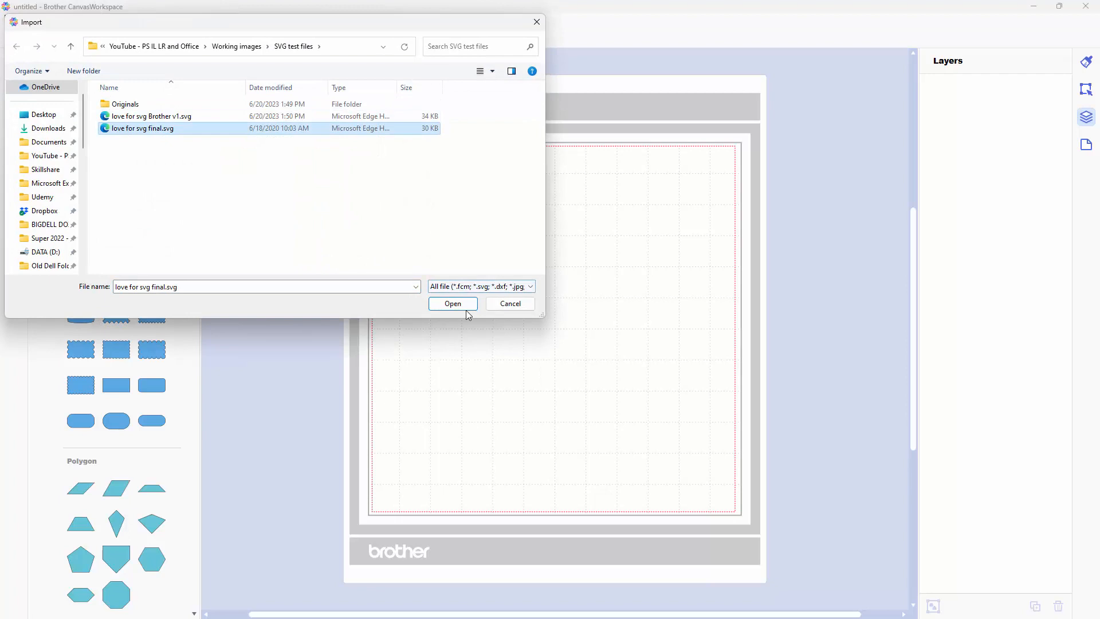
{"action": "mouse_move", "coordinate": [452, 303]}
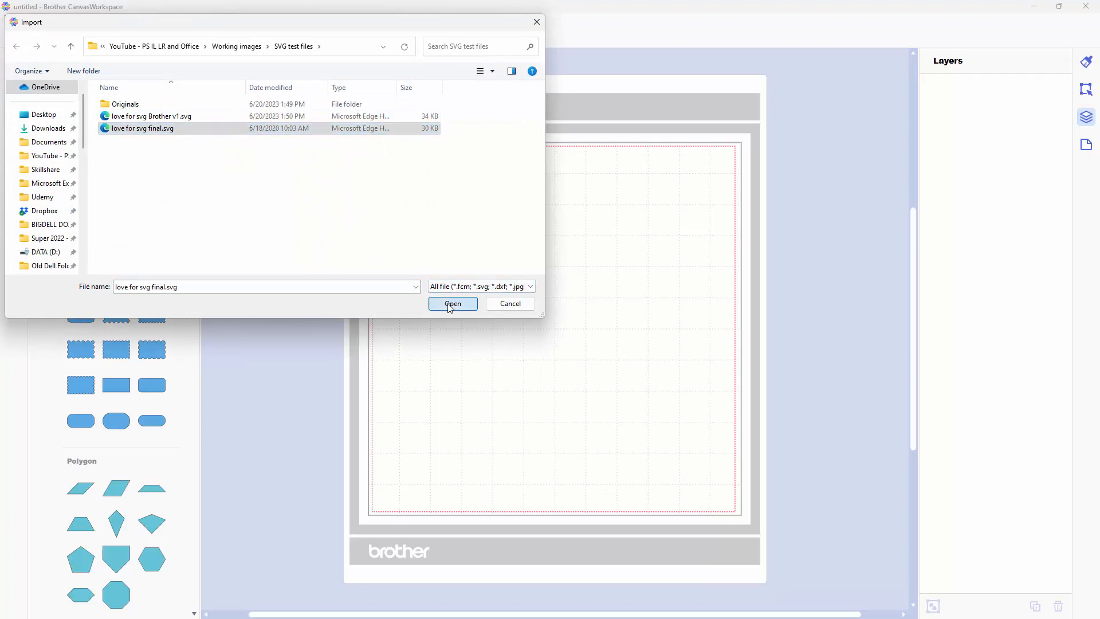
{"action": "left_click", "coordinate": [452, 303]}
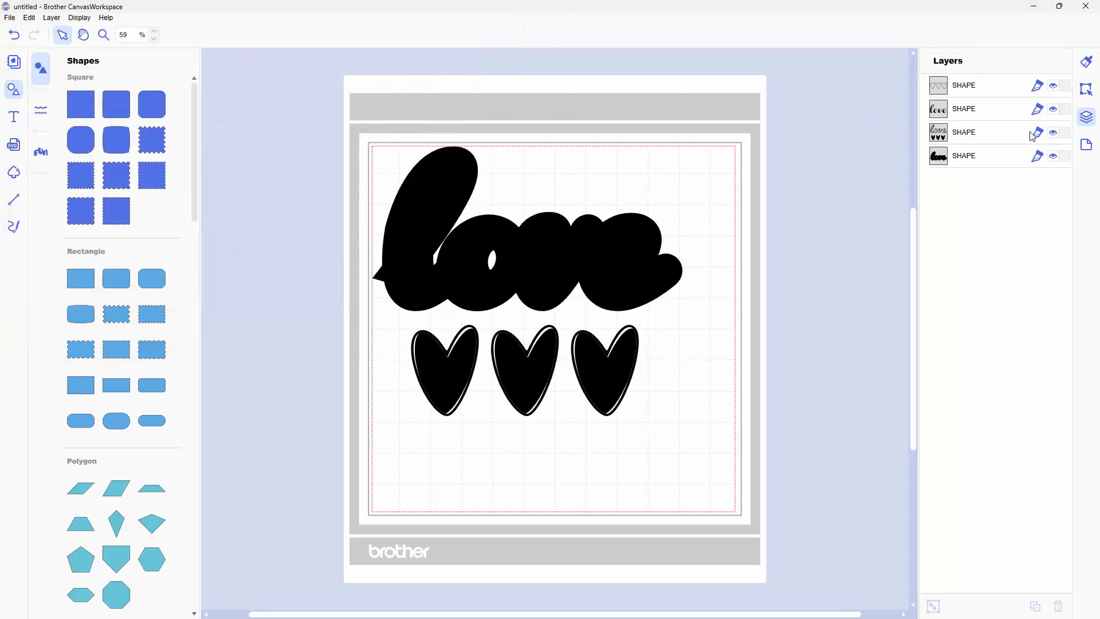
{"action": "mouse_move", "coordinate": [981, 147]}
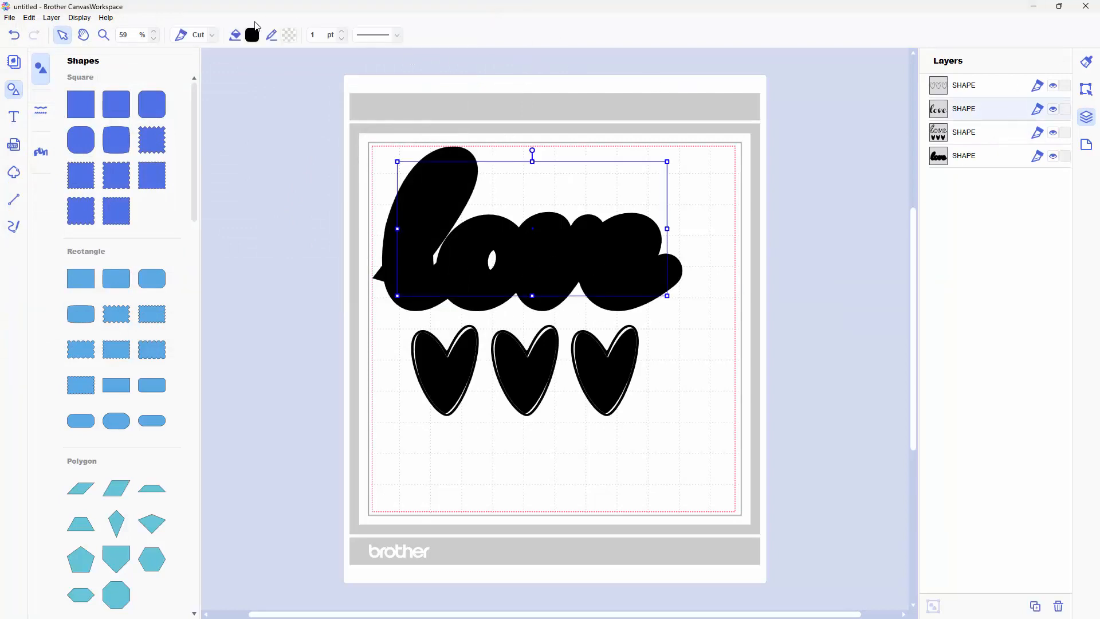
- Fill the love lettering layer with red
{"action": "left_click", "coordinate": [252, 35]}
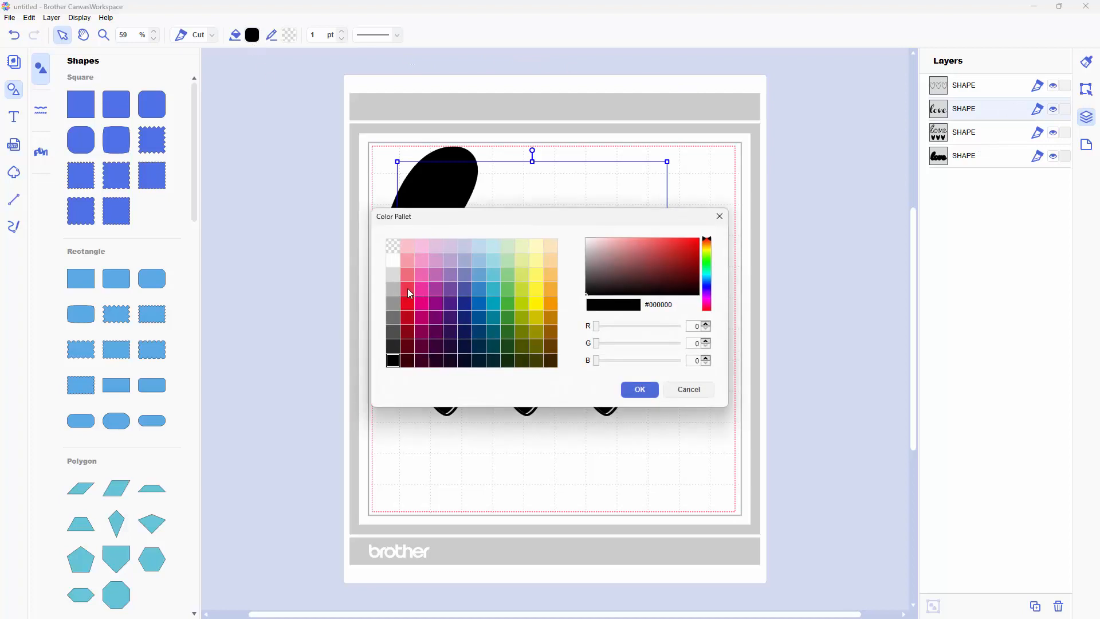
{"action": "left_click", "coordinate": [638, 390]}
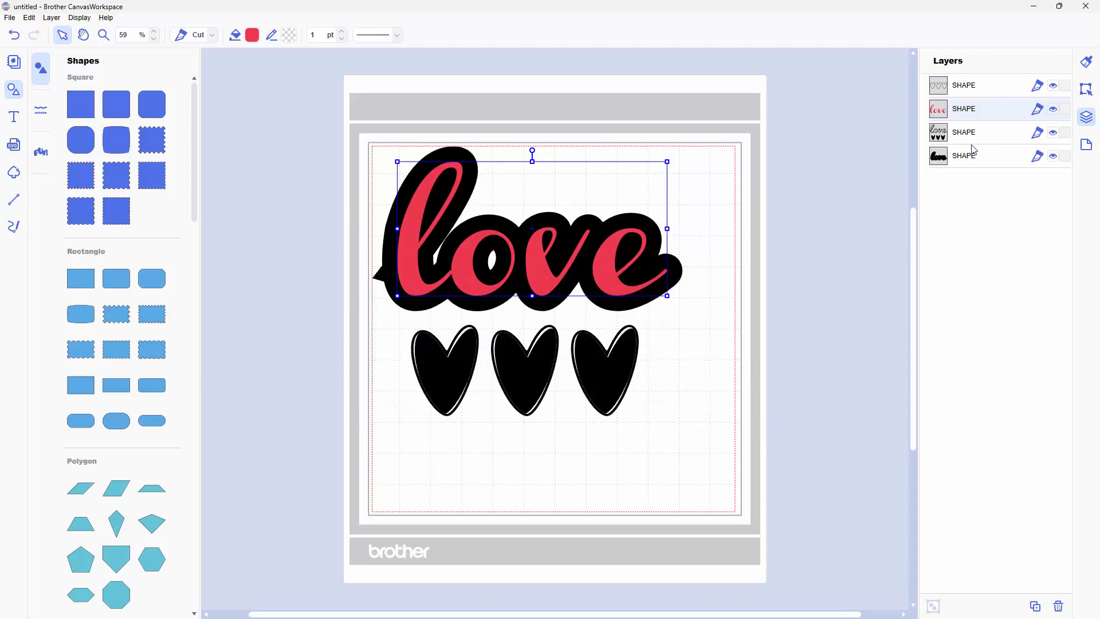
{"action": "mouse_move", "coordinate": [956, 100]}
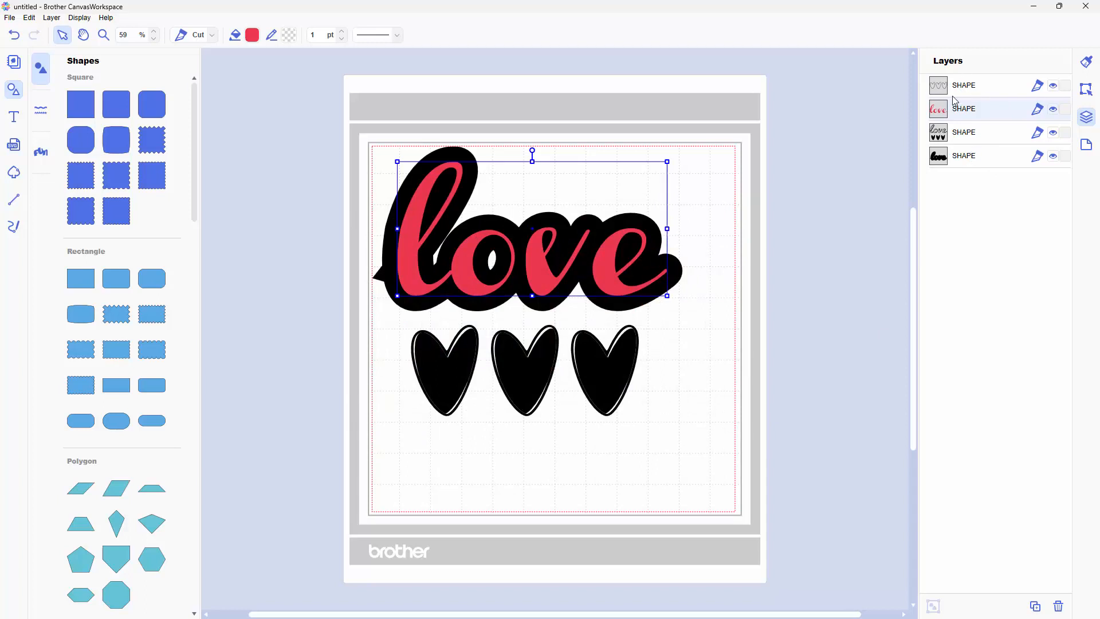
{"action": "mouse_move", "coordinate": [968, 141]}
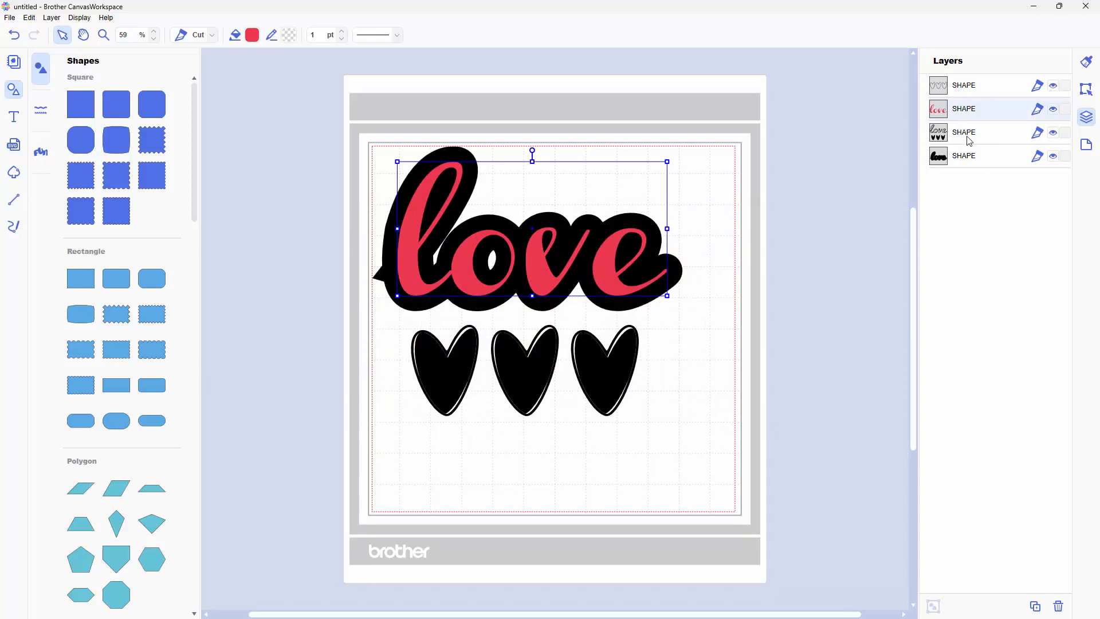
{"action": "mouse_move", "coordinate": [976, 145]}
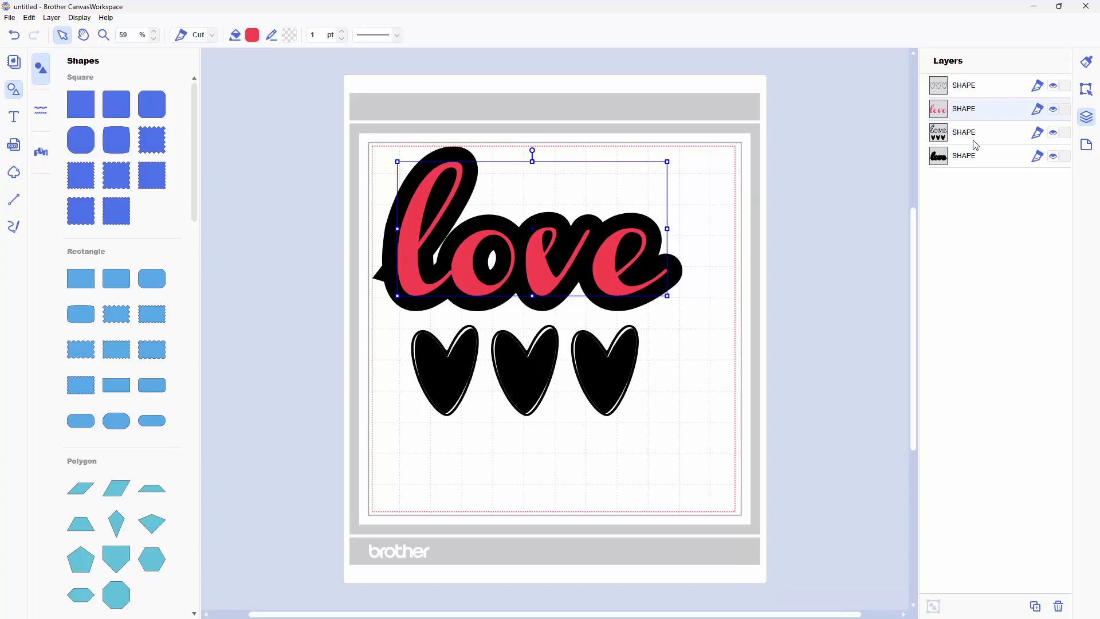
- Fill the three hearts layer with pink
{"action": "left_click", "coordinate": [964, 131]}
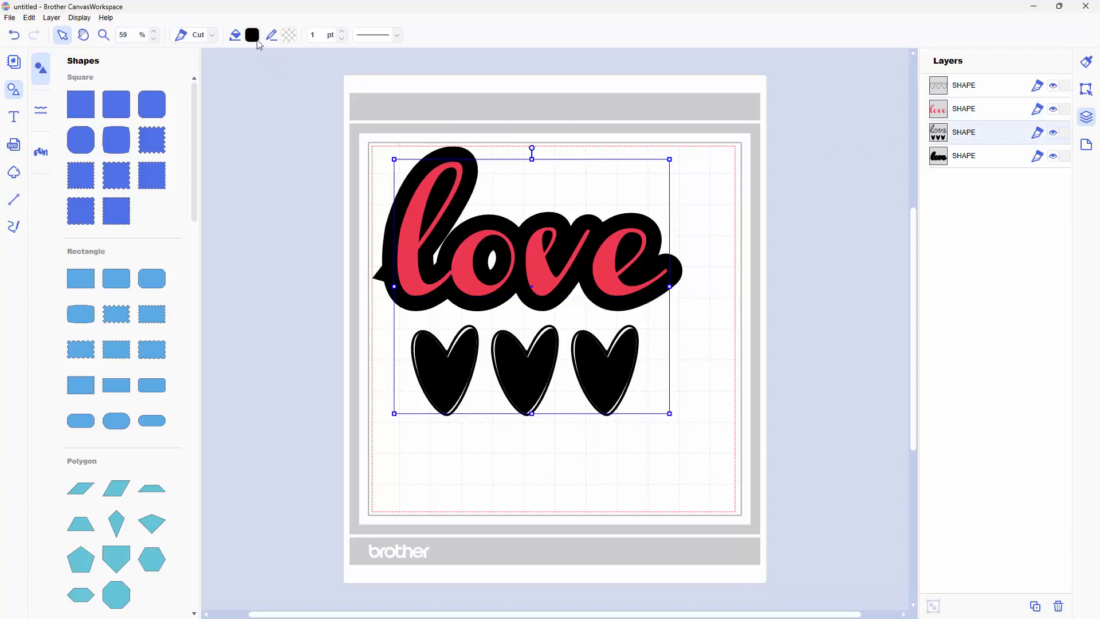
{"action": "left_click", "coordinate": [252, 35]}
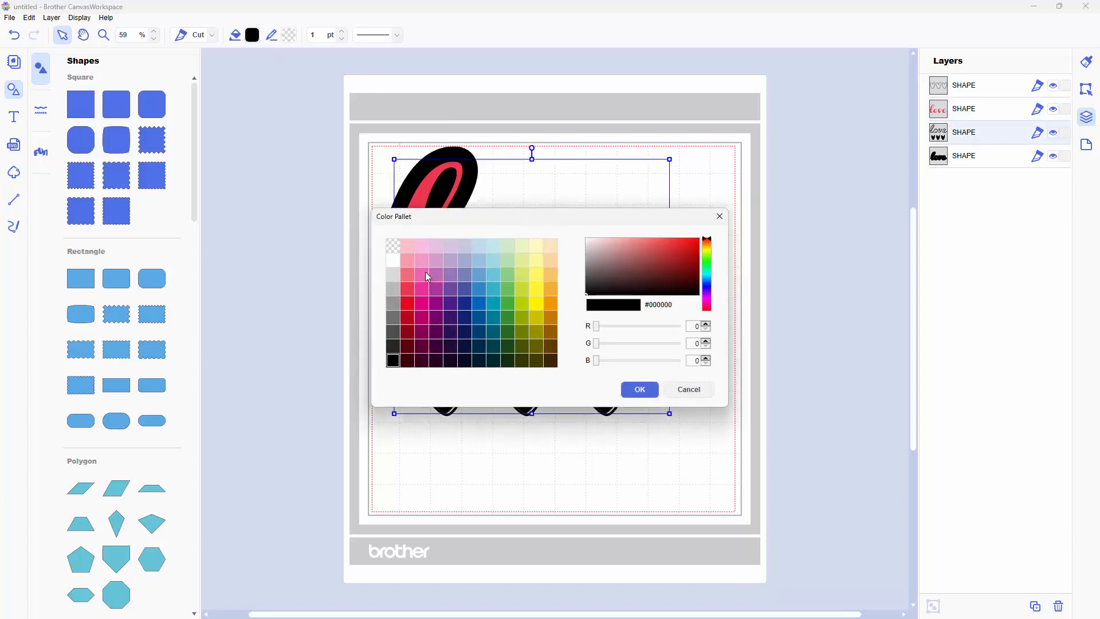
{"action": "left_click", "coordinate": [637, 390]}
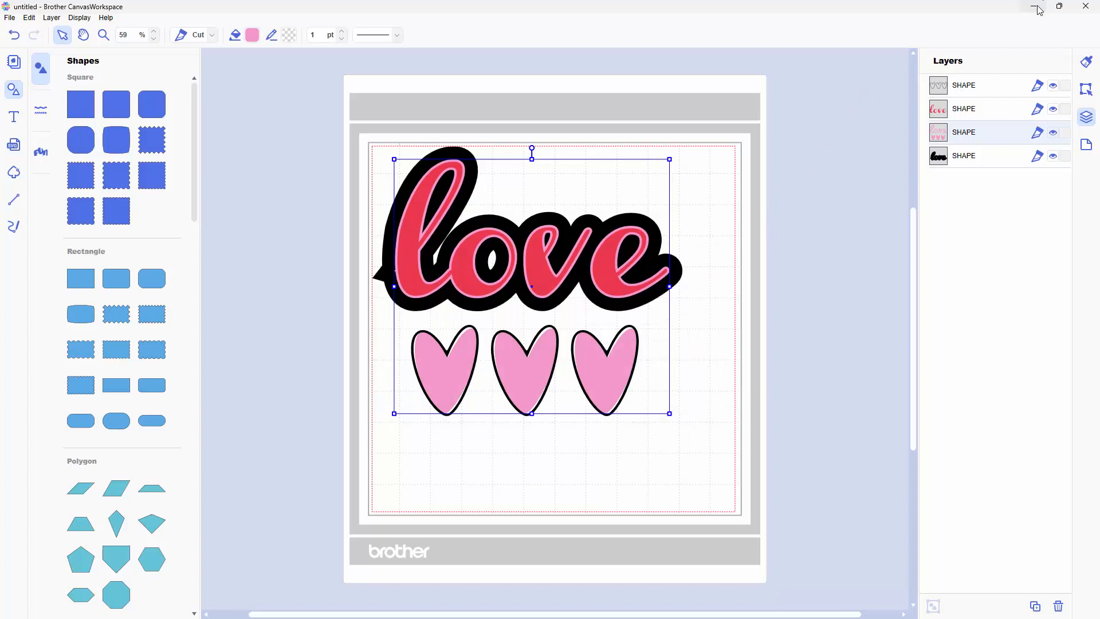
{"action": "mouse_move", "coordinate": [1037, 8]}
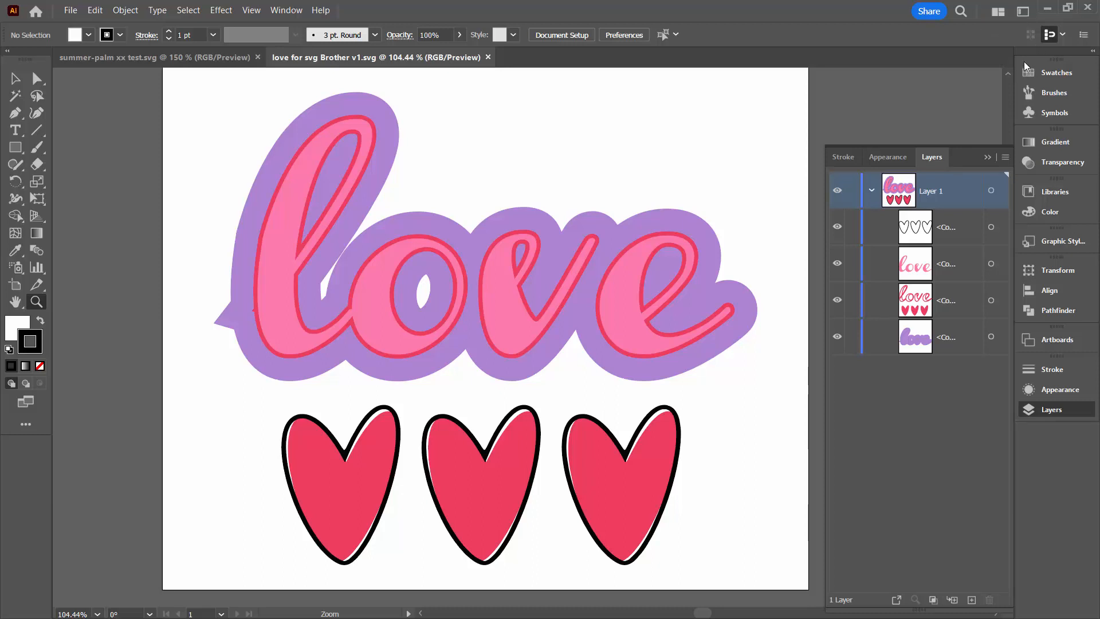
{"action": "mouse_move", "coordinate": [1009, 76]}
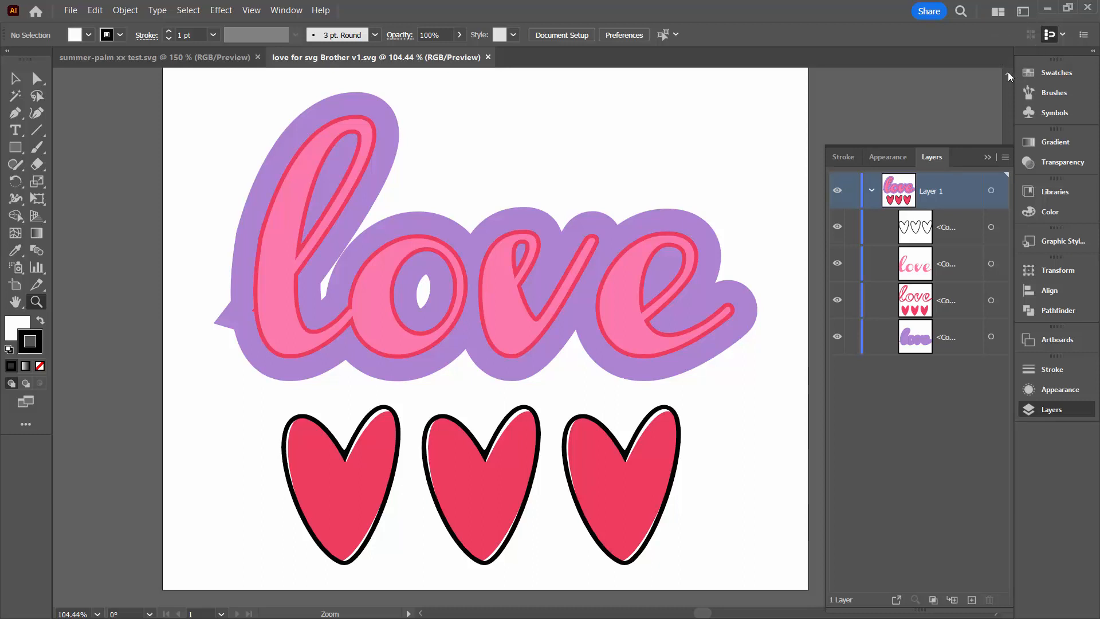
{"action": "mouse_move", "coordinate": [809, 202]}
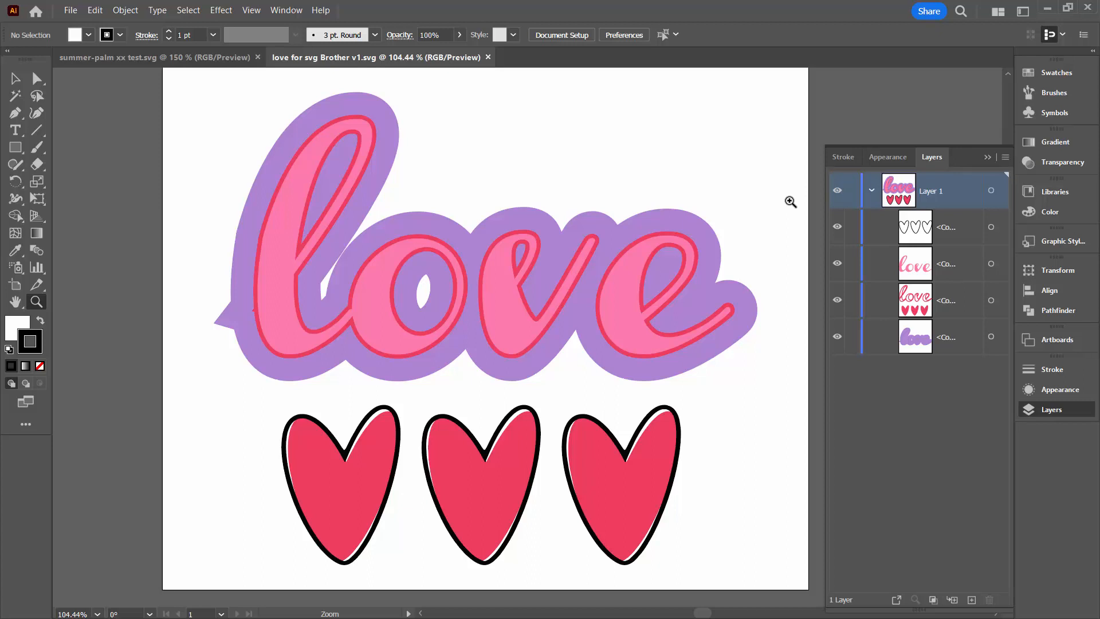
{"action": "mouse_move", "coordinate": [1010, 357]}
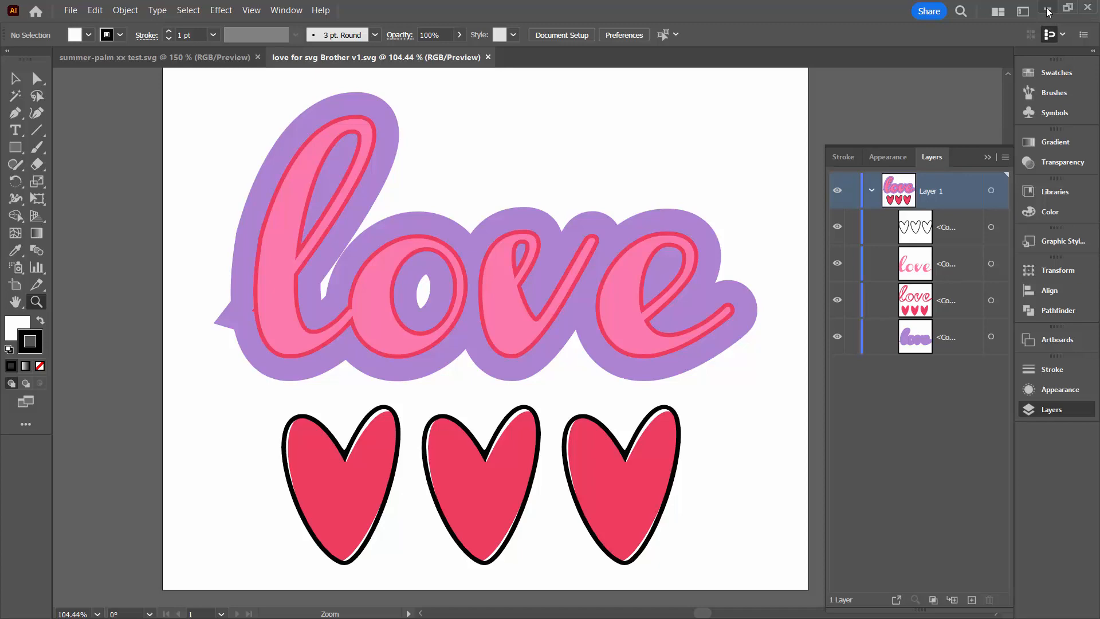
{"action": "mouse_move", "coordinate": [1047, 12]}
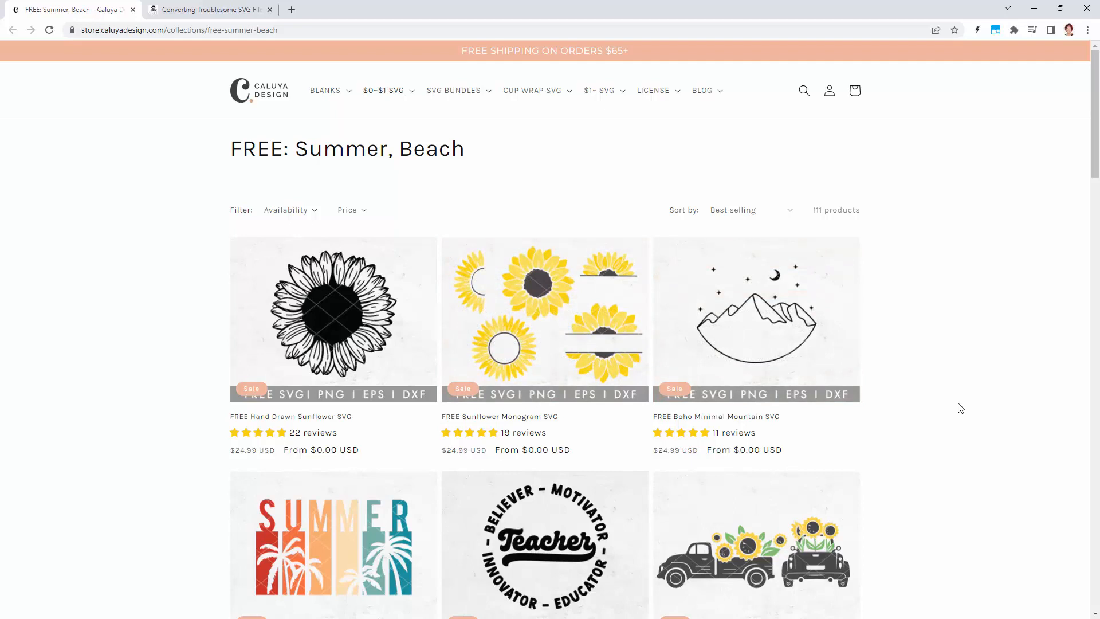
{"action": "scroll", "scroll_direction": "down", "scroll_amount": 3}
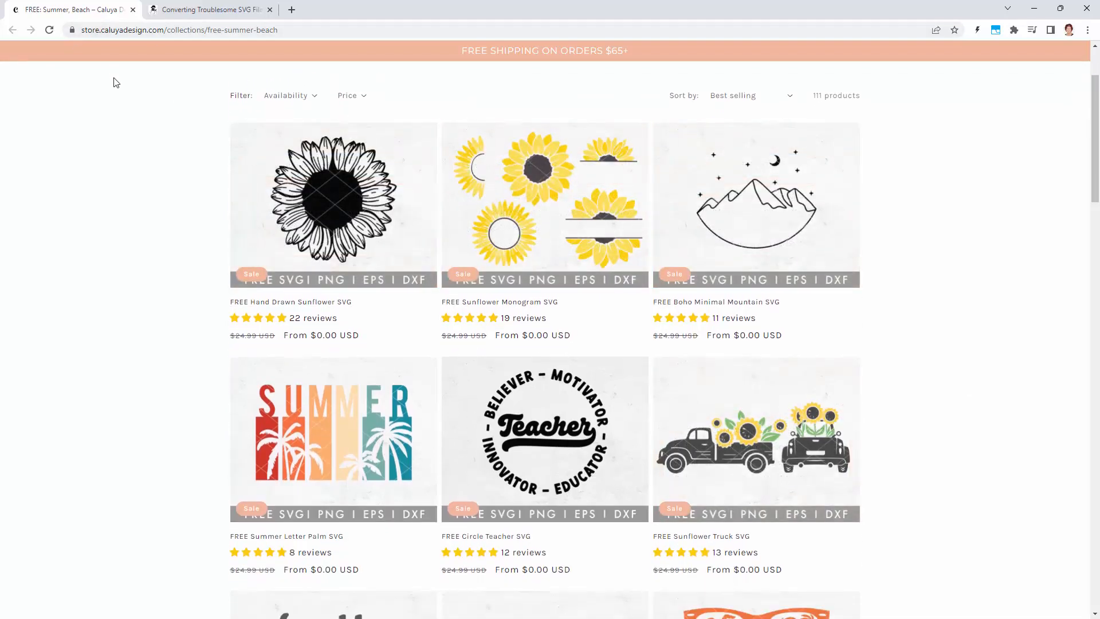
{"action": "mouse_move", "coordinate": [188, 315]}
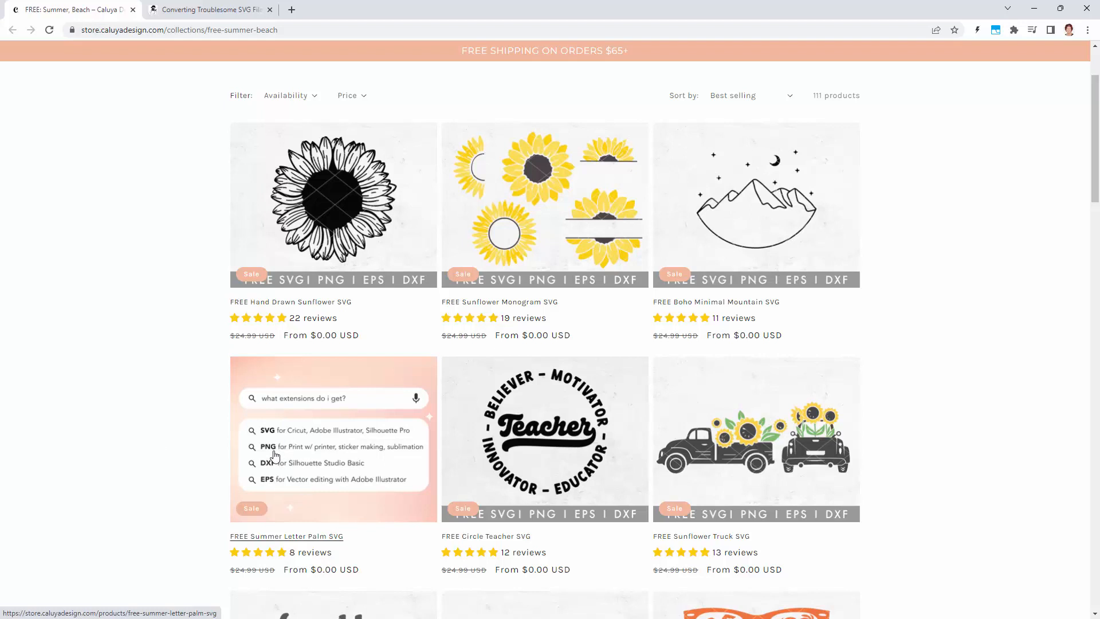
{"action": "mouse_move", "coordinate": [266, 433]}
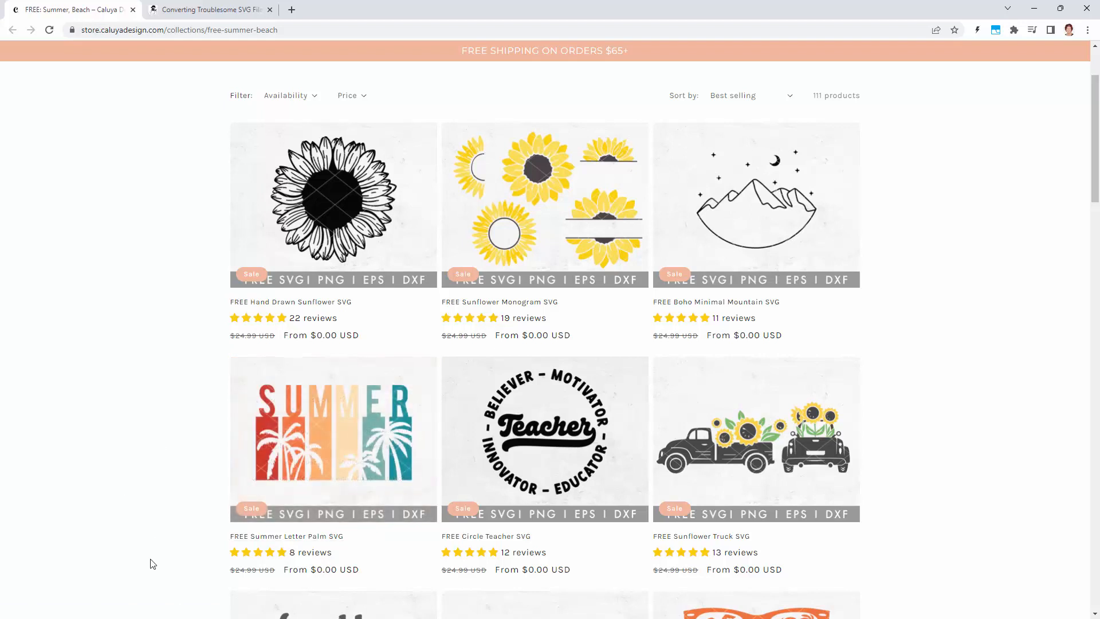
{"action": "mouse_move", "coordinate": [174, 500]}
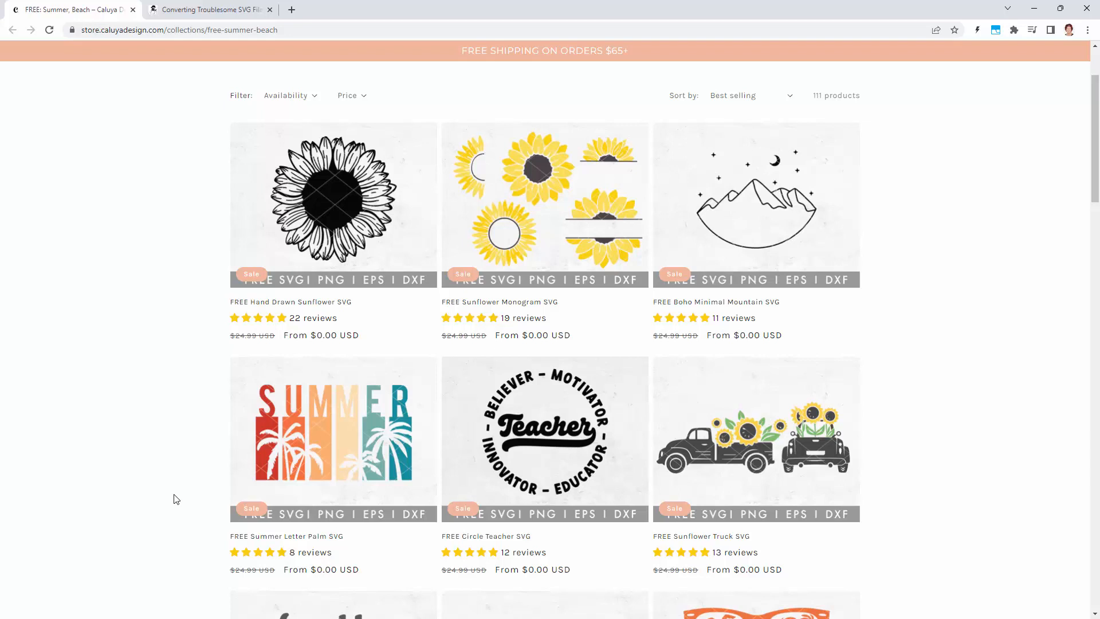
{"action": "mouse_move", "coordinate": [181, 497]}
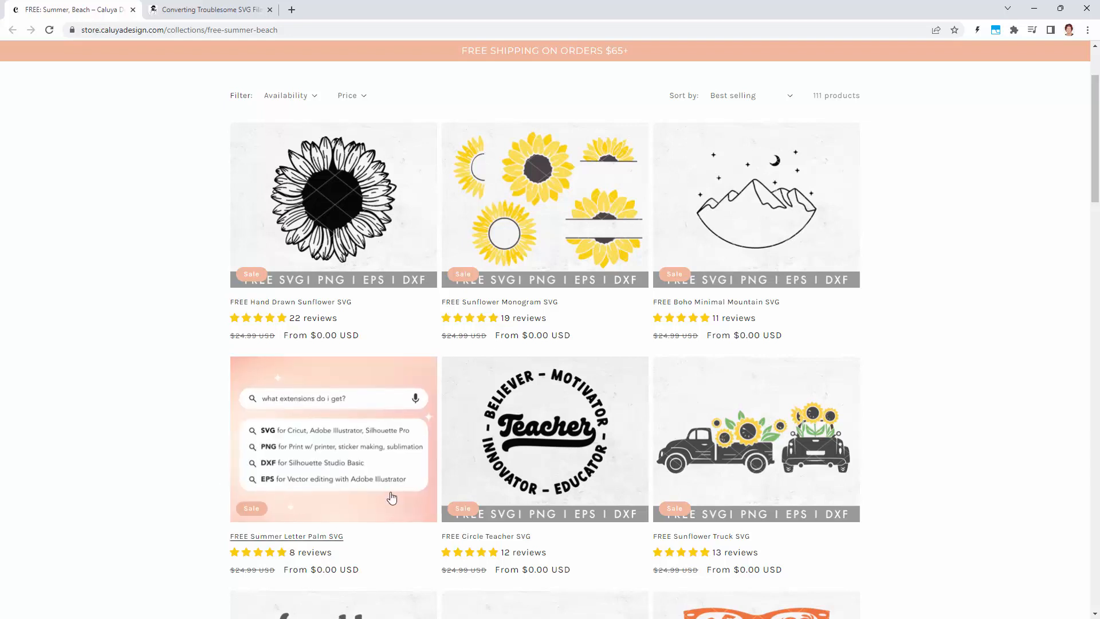
{"action": "mouse_move", "coordinate": [616, 597]}
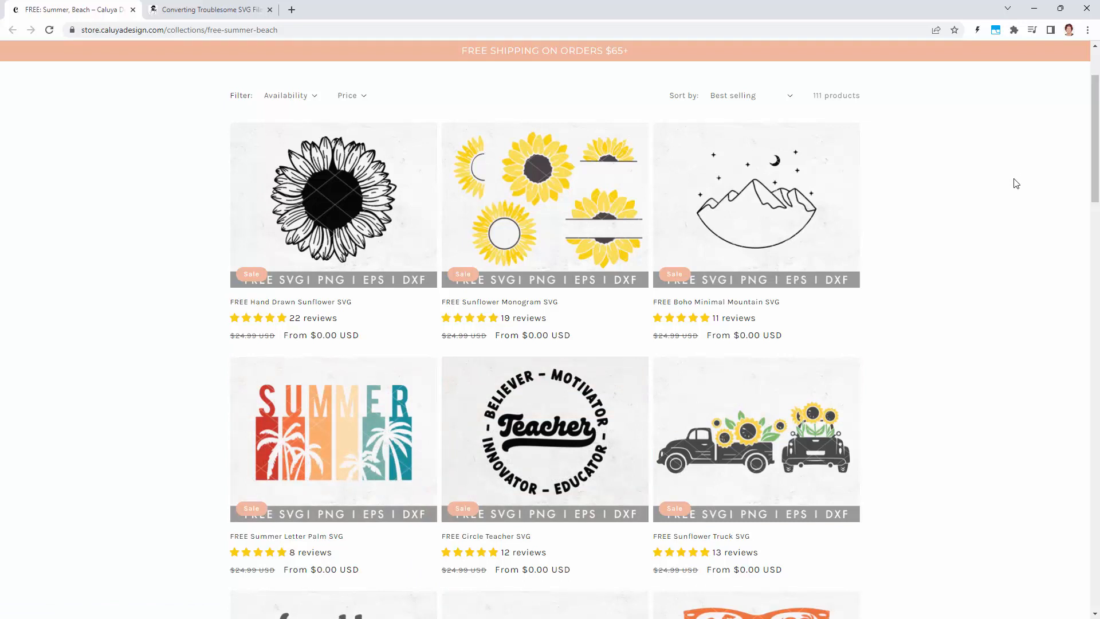
{"action": "mouse_move", "coordinate": [1028, 252]}
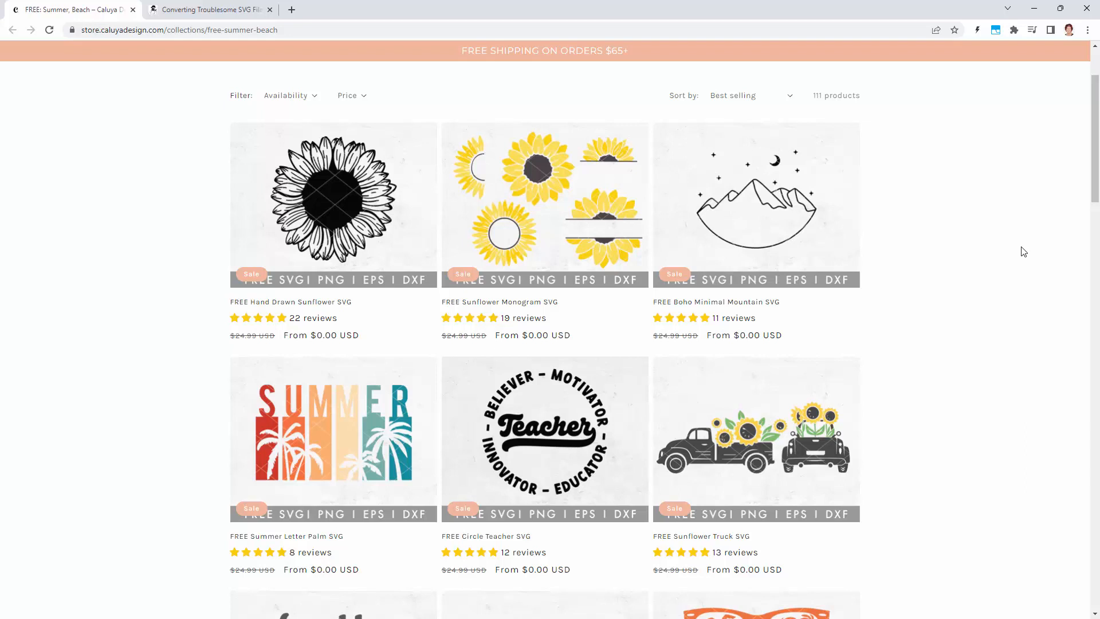
{"action": "mouse_move", "coordinate": [841, 71]}
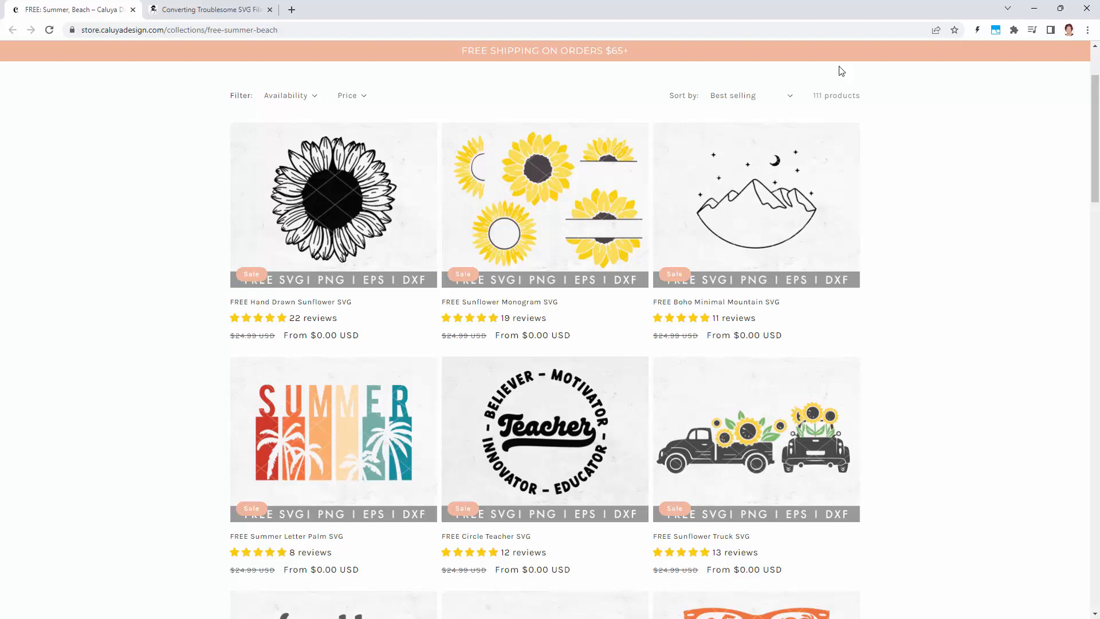
{"action": "mouse_move", "coordinate": [223, 13]}
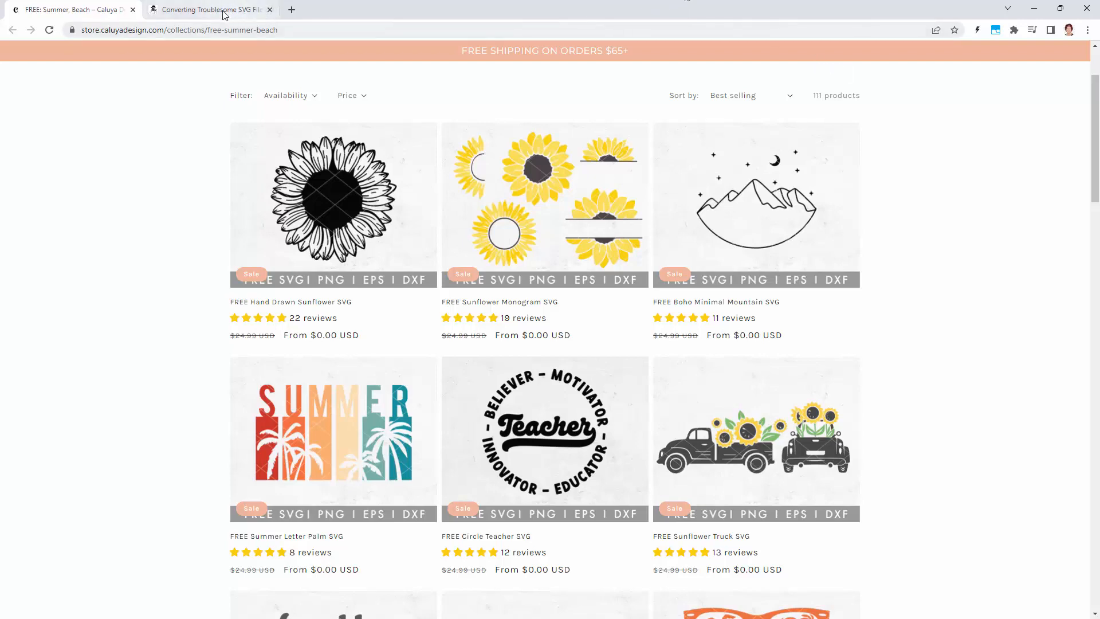
- Scroll the troublesome-SVG blog post down to Mike's comment listing Illustrator SVG 1.0 Save As settings
{"action": "left_click", "coordinate": [211, 9]}
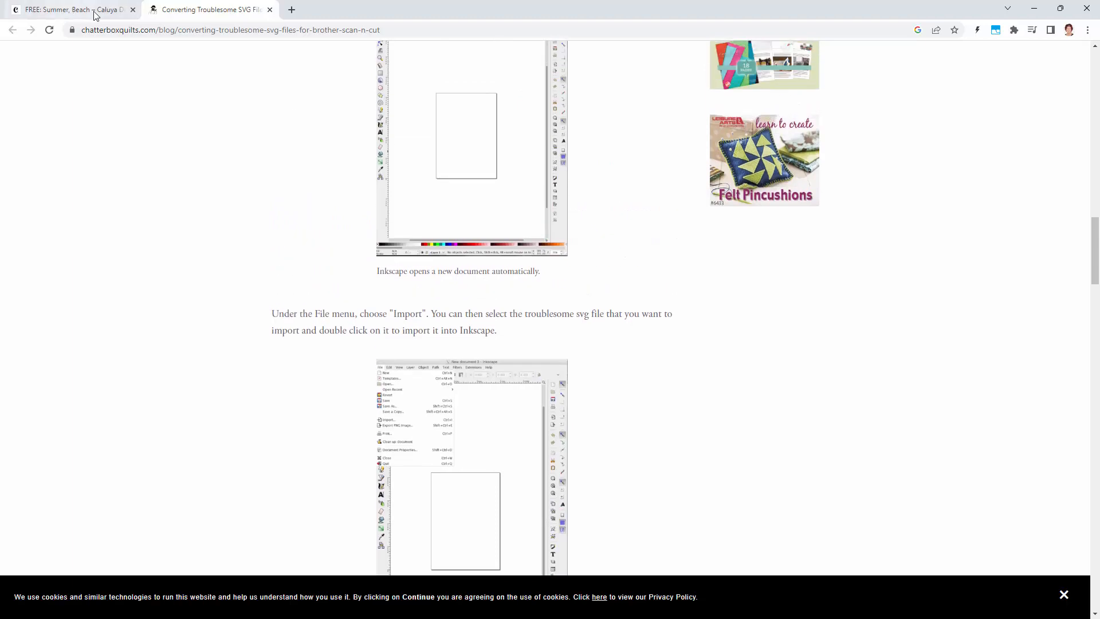
{"action": "mouse_move", "coordinate": [1074, 215]}
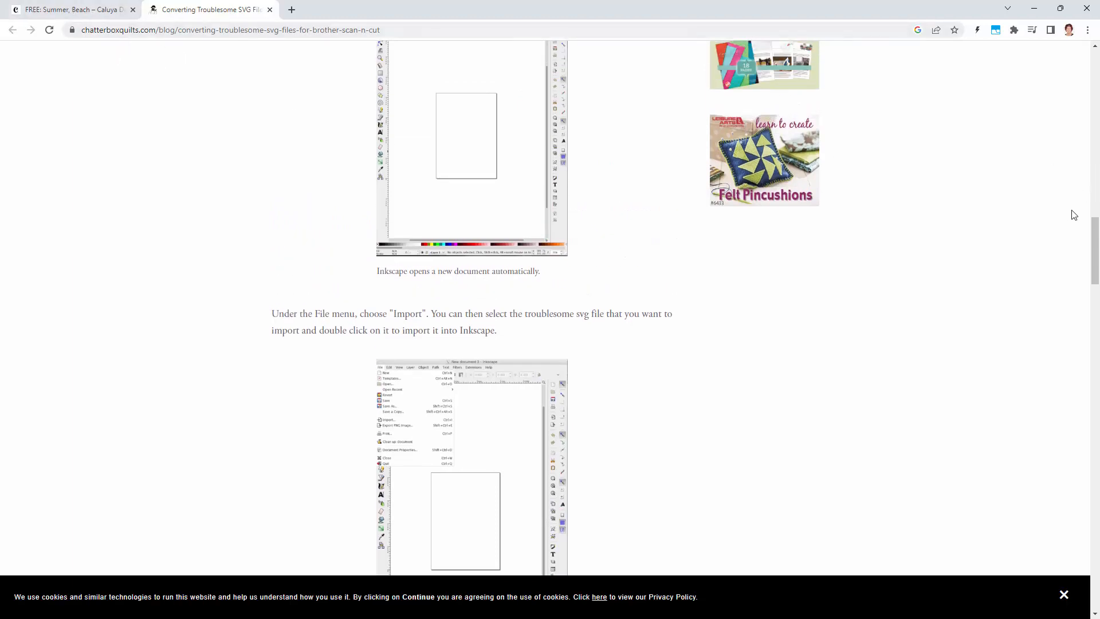
{"action": "scroll", "scroll_direction": "up", "scroll_amount": 3}
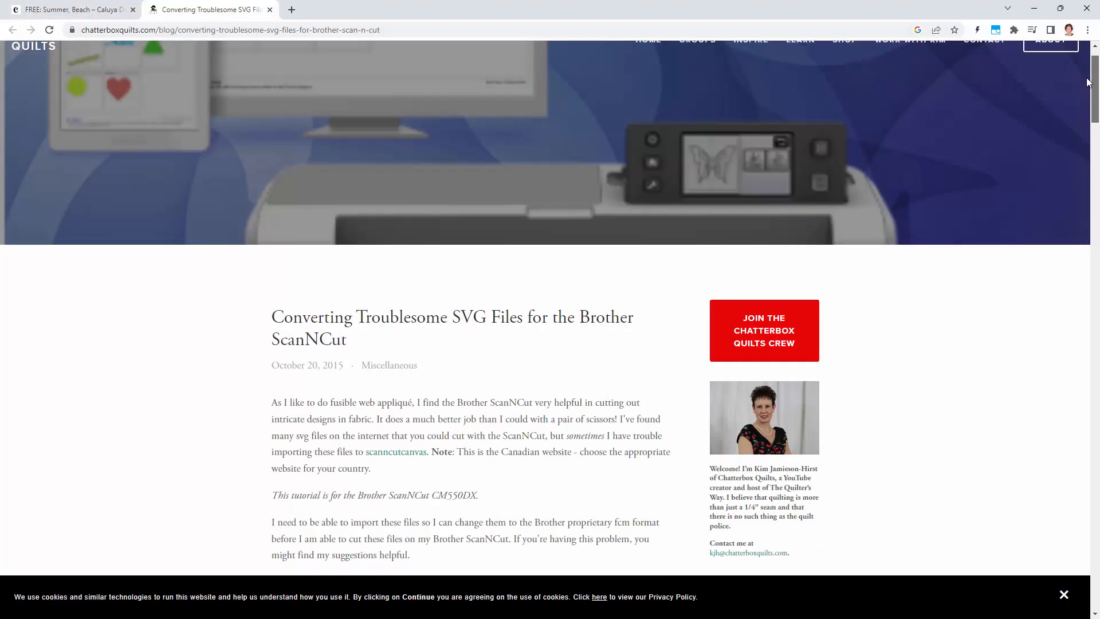
{"action": "scroll", "scroll_direction": "down", "scroll_amount": 3}
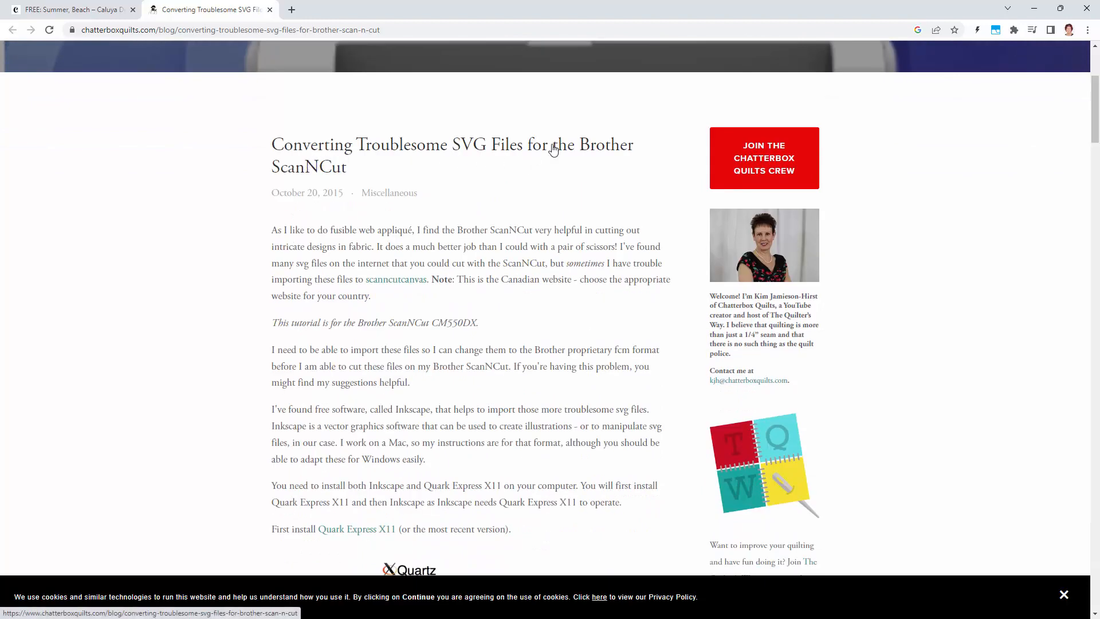
{"action": "mouse_move", "coordinate": [1060, 94]}
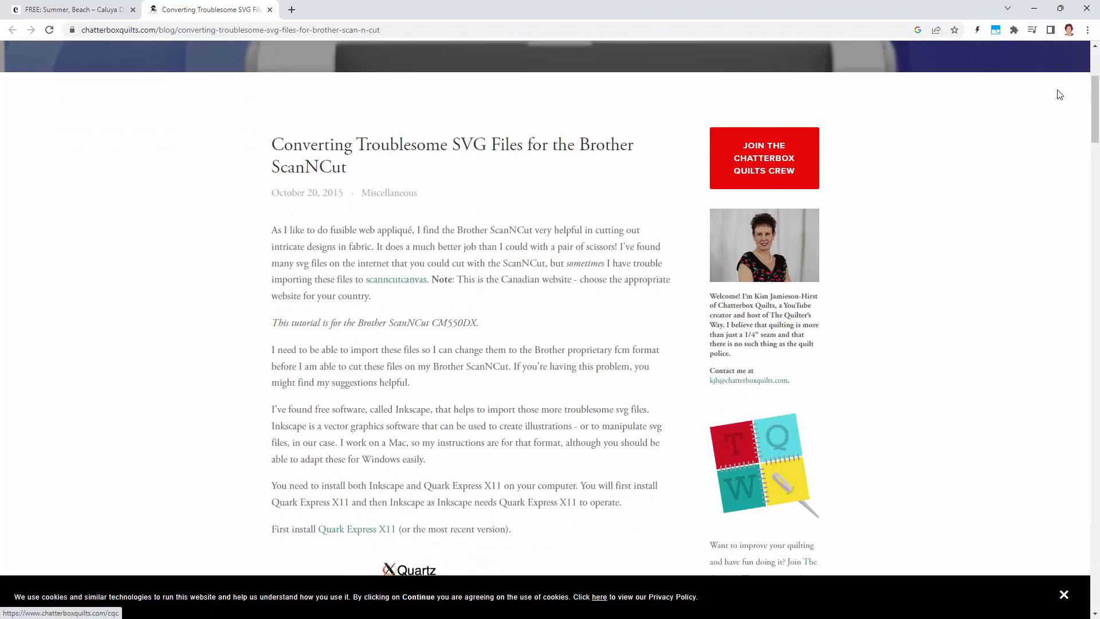
{"action": "scroll", "scroll_direction": "down", "scroll_amount": 3}
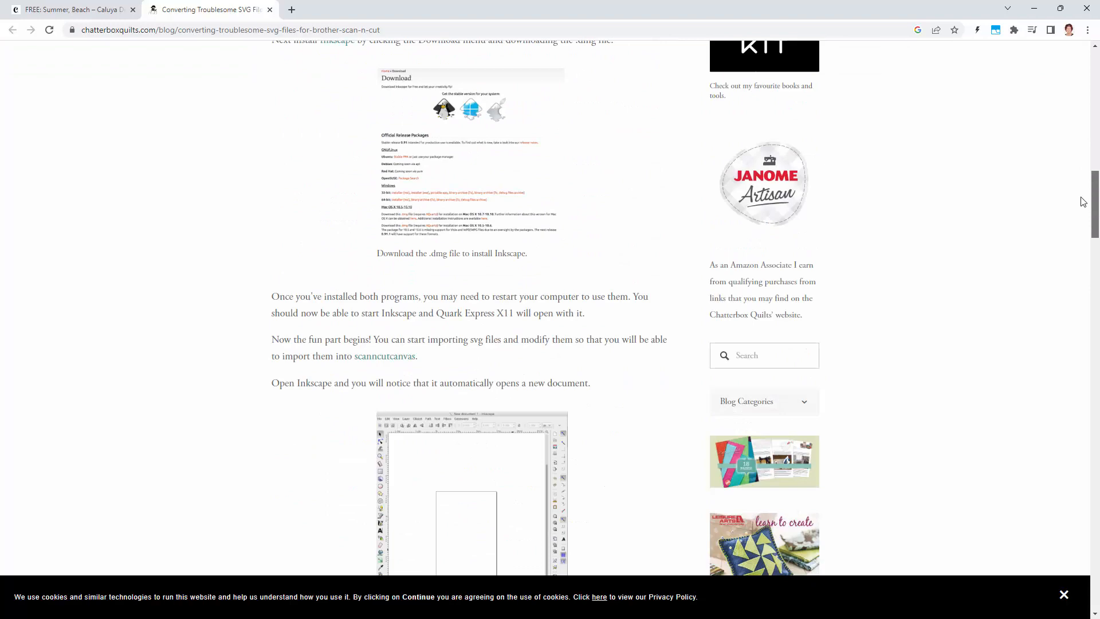
{"action": "scroll", "scroll_direction": "down", "scroll_amount": 3}
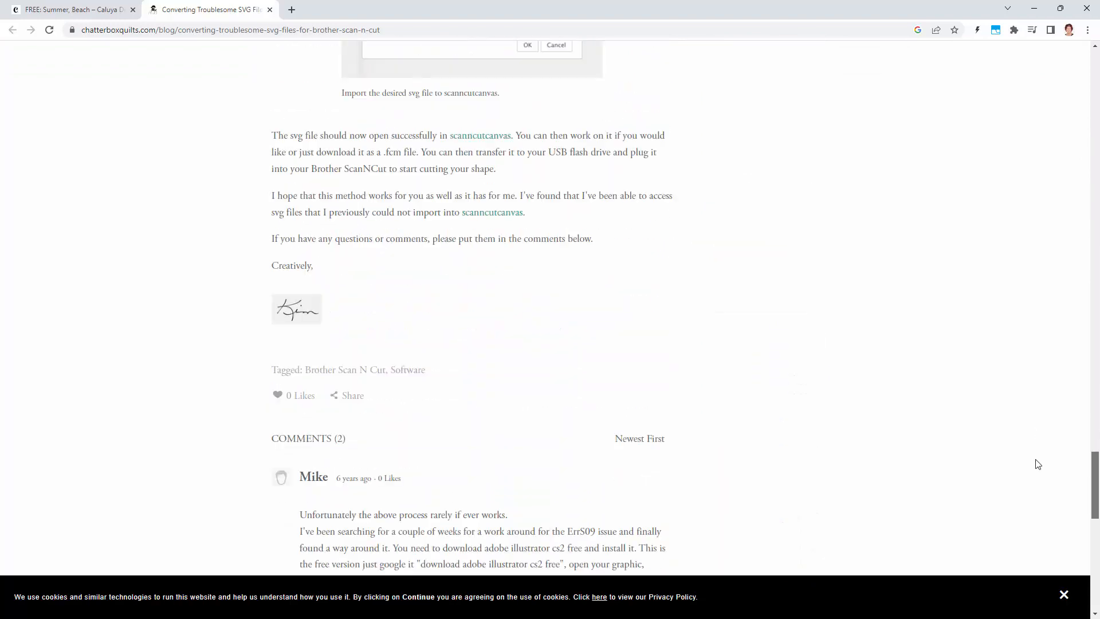
{"action": "scroll", "scroll_direction": "down", "scroll_amount": 3}
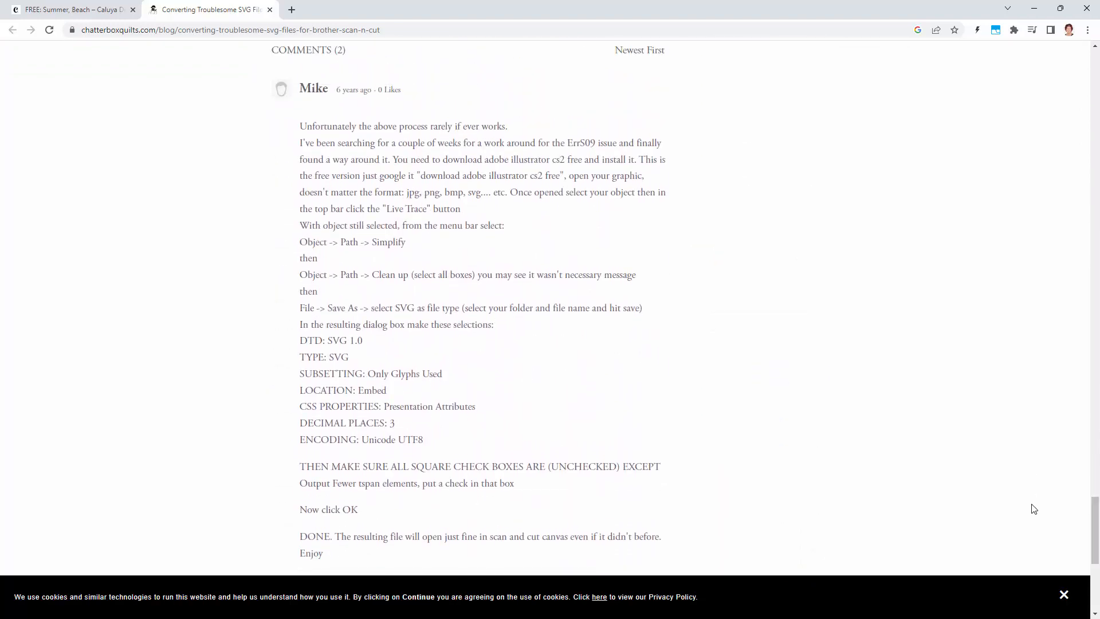
{"action": "mouse_move", "coordinate": [353, 110]}
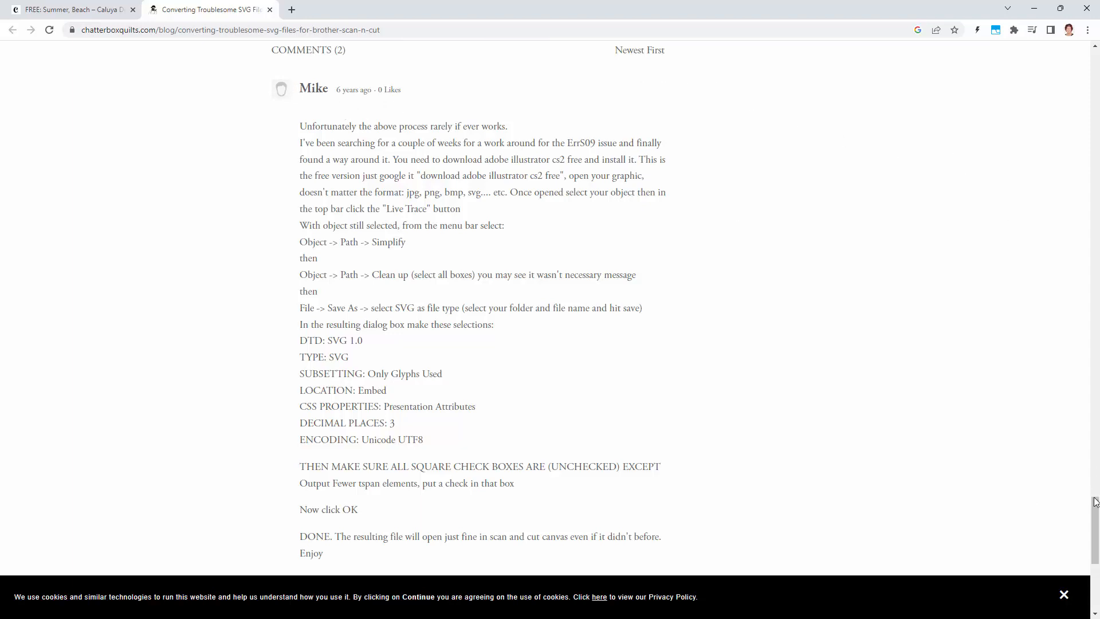
{"action": "scroll", "scroll_direction": "down", "scroll_amount": 3}
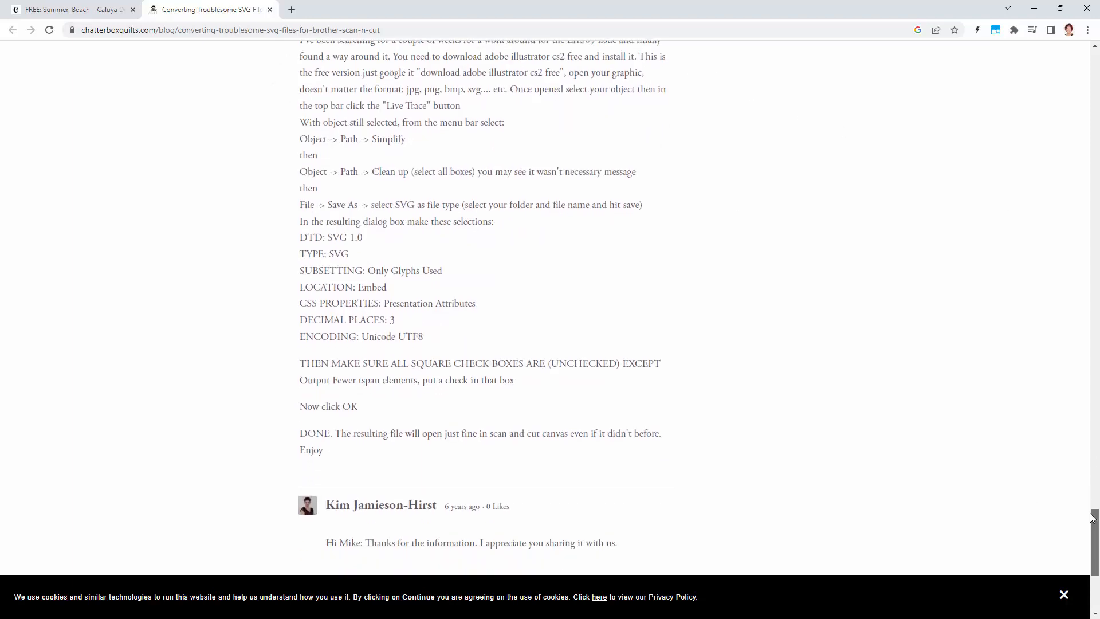
{"action": "scroll", "scroll_direction": "up", "scroll_amount": 3}
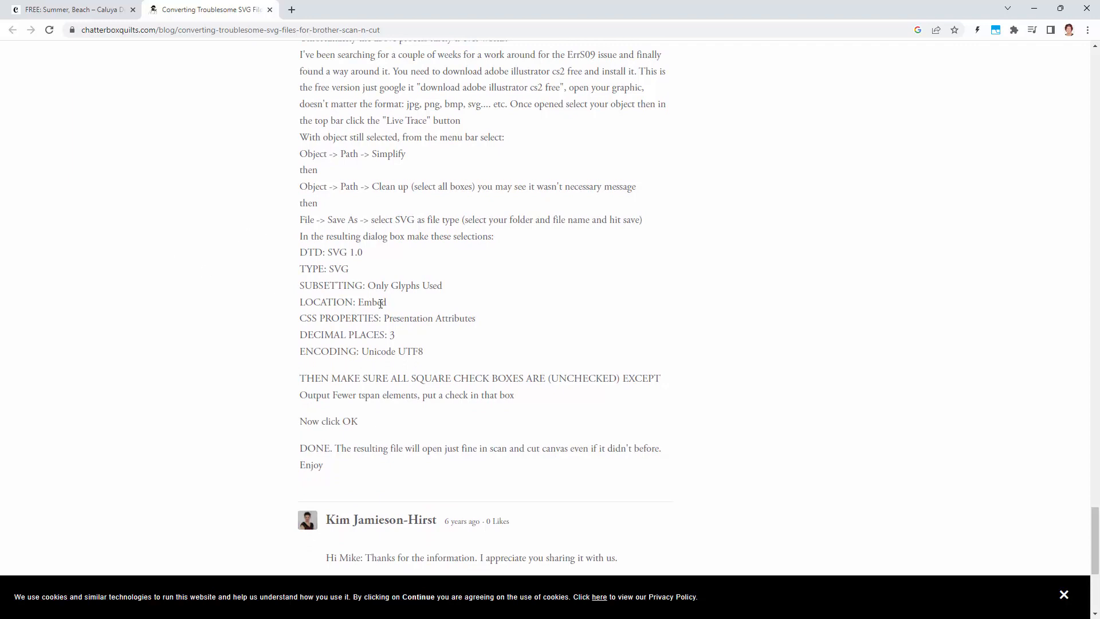
{"action": "mouse_move", "coordinate": [420, 330]}
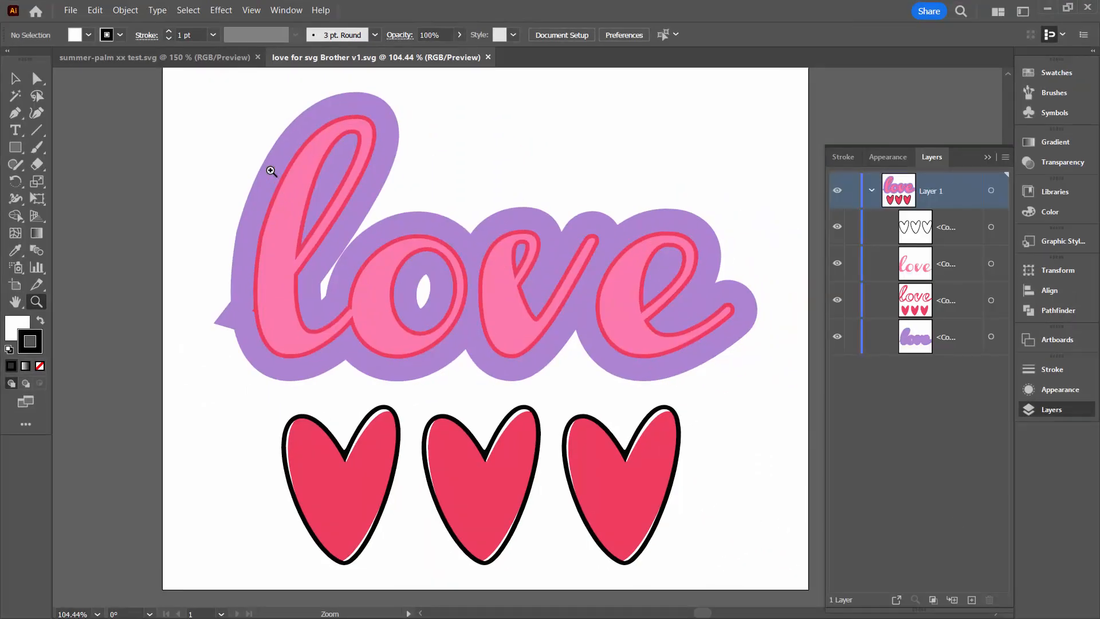
- Save the artwork as a copy named 'love for svg Brother v2.svg' in SVG test files
{"action": "left_click", "coordinate": [70, 9]}
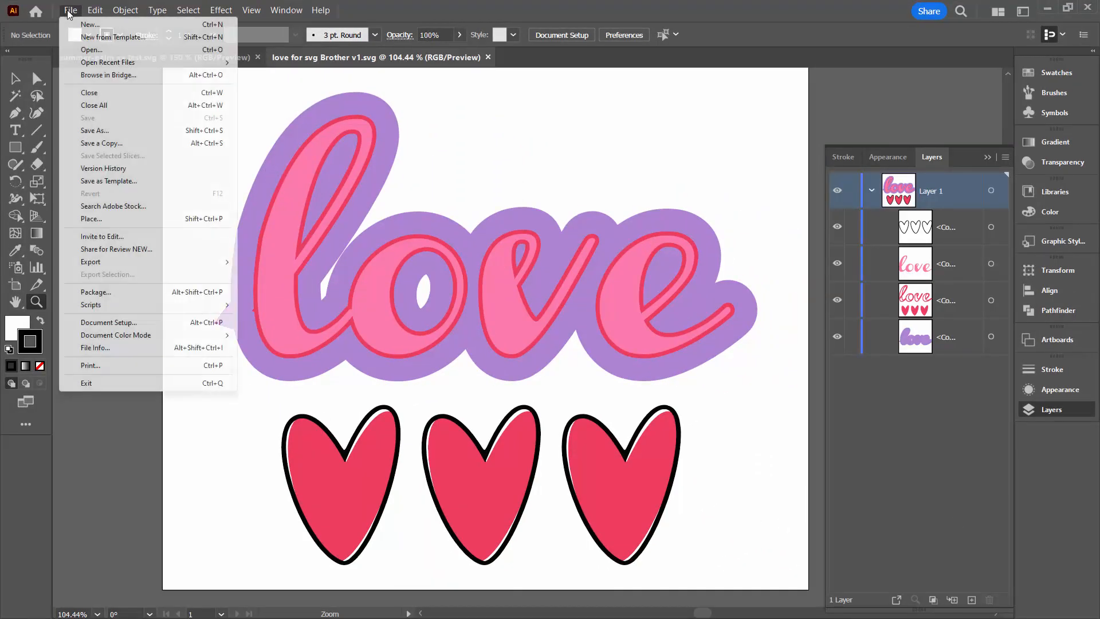
{"action": "left_click", "coordinate": [94, 131]}
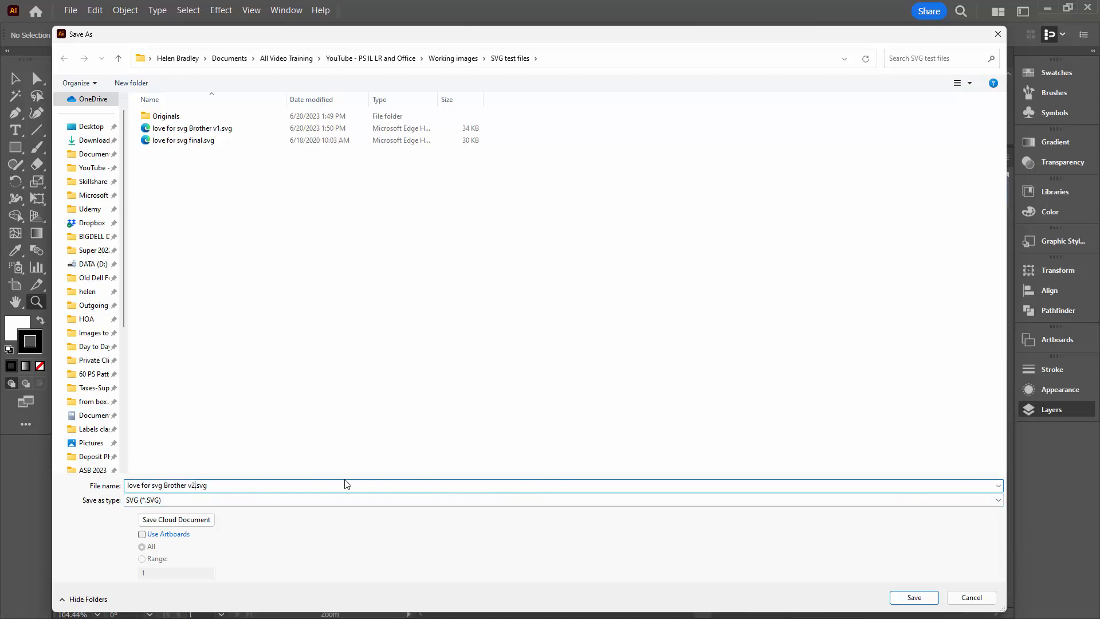
{"action": "mouse_move", "coordinate": [135, 510]}
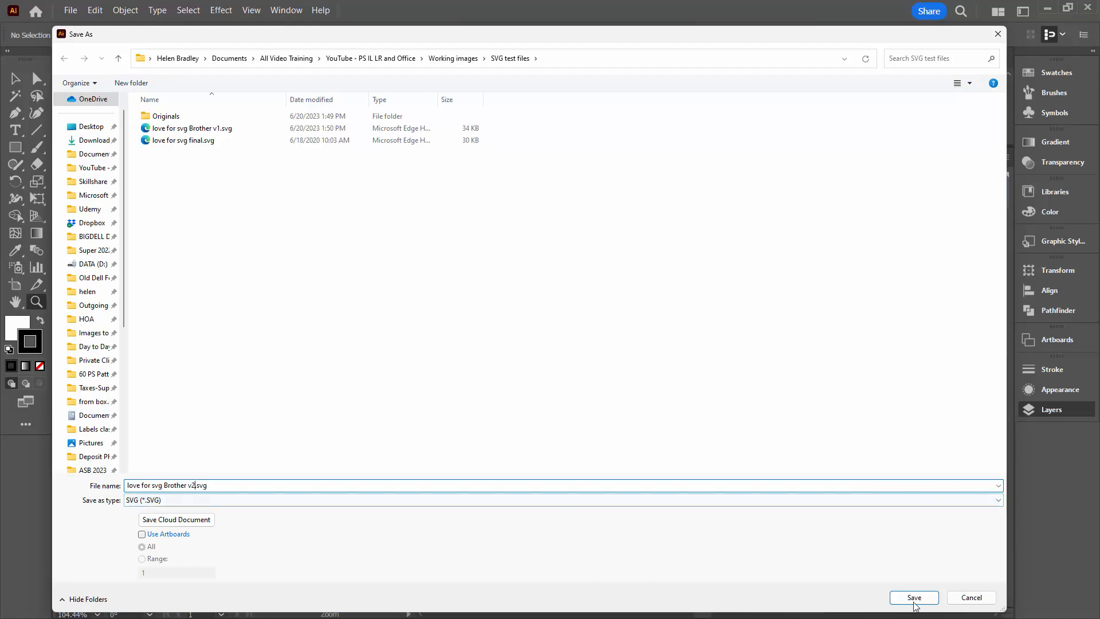
{"action": "left_click", "coordinate": [913, 597]}
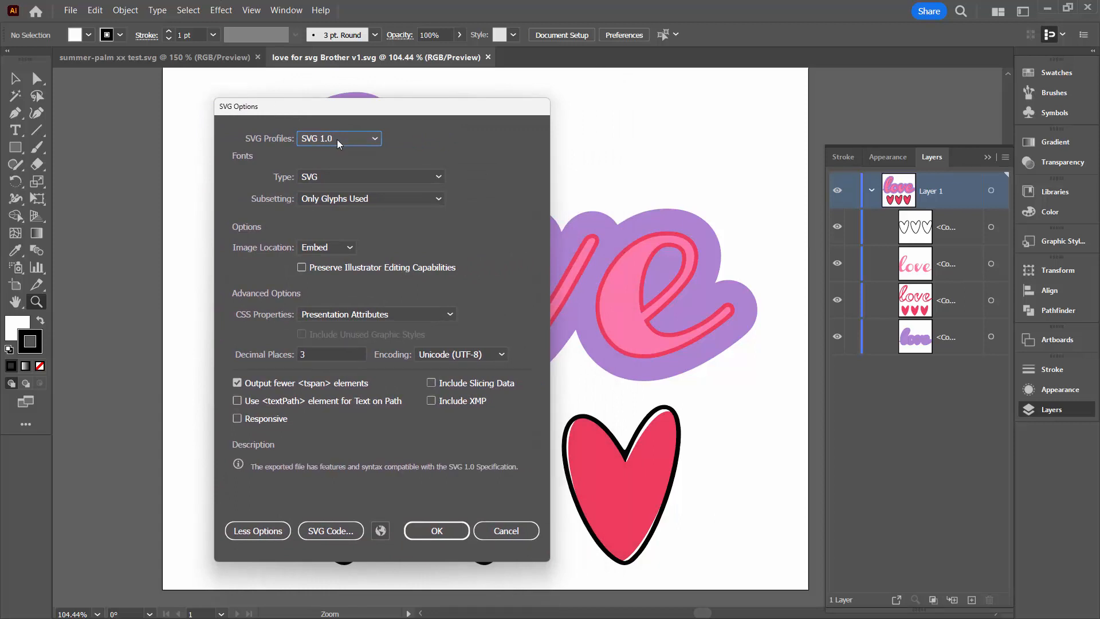
{"action": "mouse_move", "coordinate": [371, 145]}
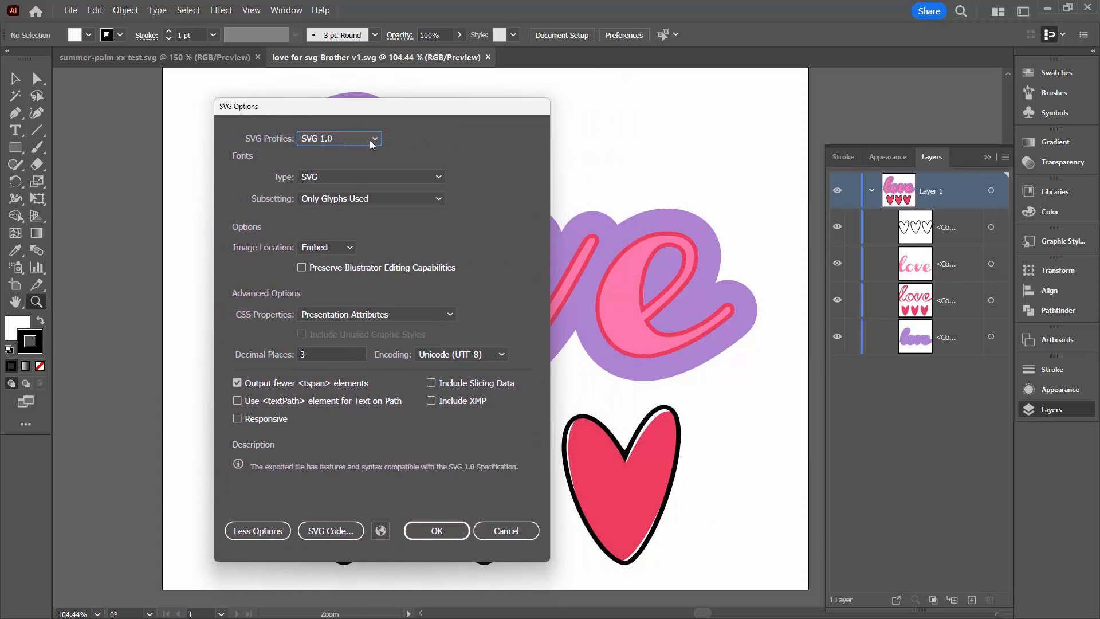
{"action": "mouse_move", "coordinate": [341, 149]}
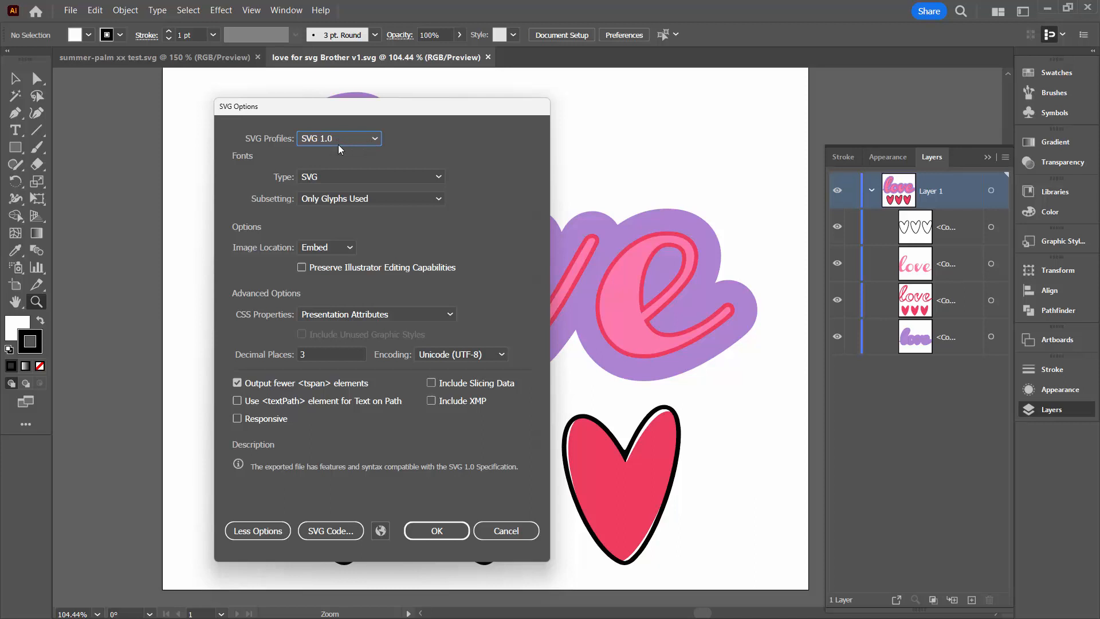
{"action": "mouse_move", "coordinate": [353, 211]}
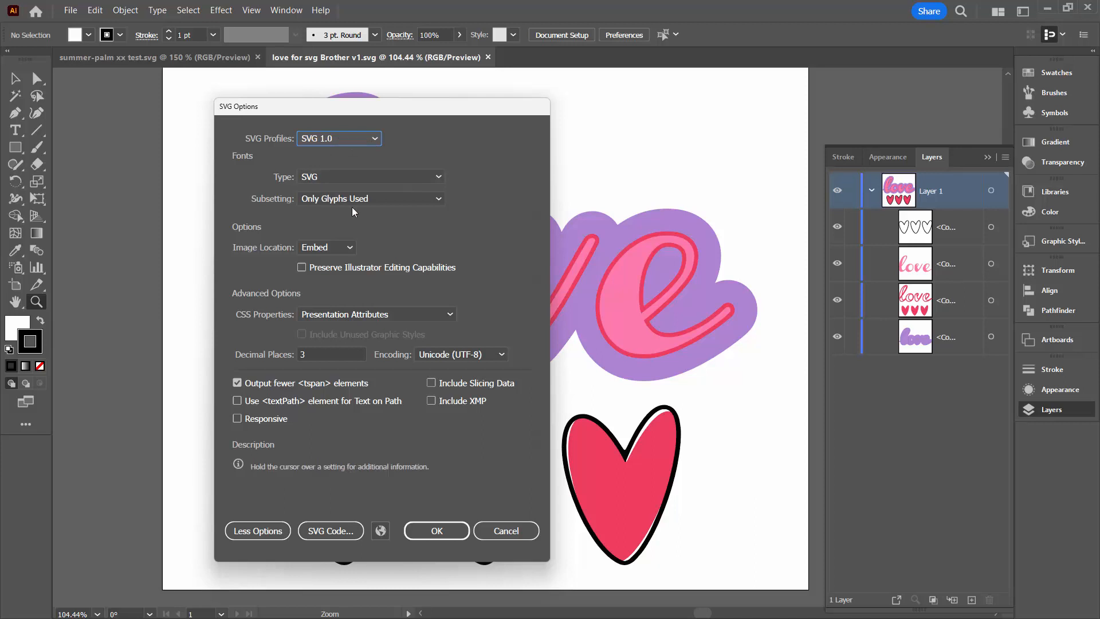
{"action": "mouse_move", "coordinate": [377, 203]}
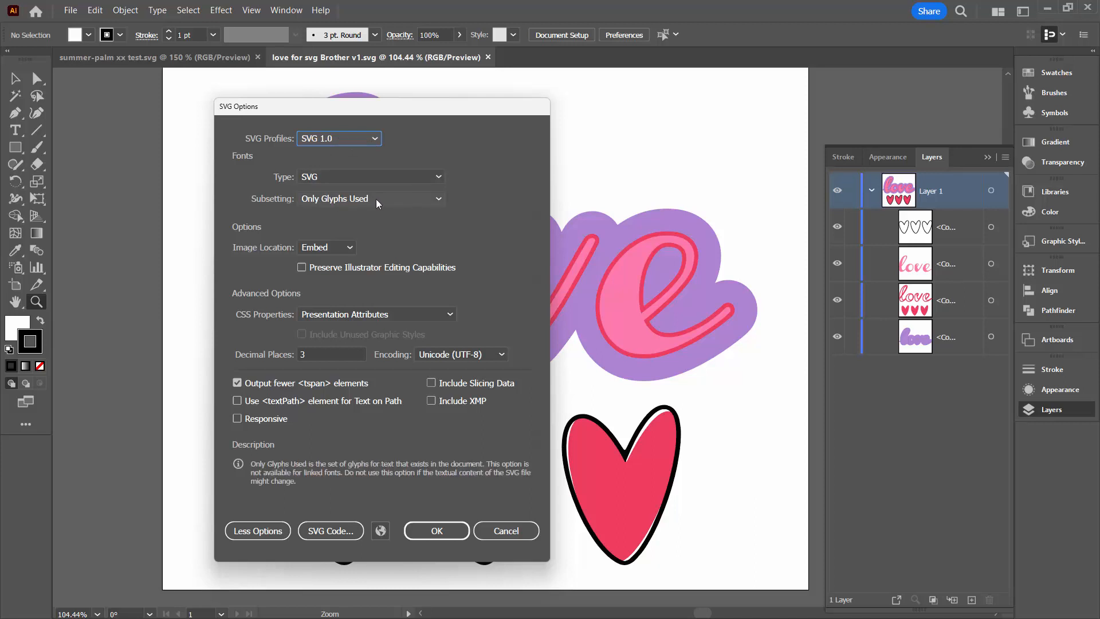
{"action": "mouse_move", "coordinate": [382, 203]}
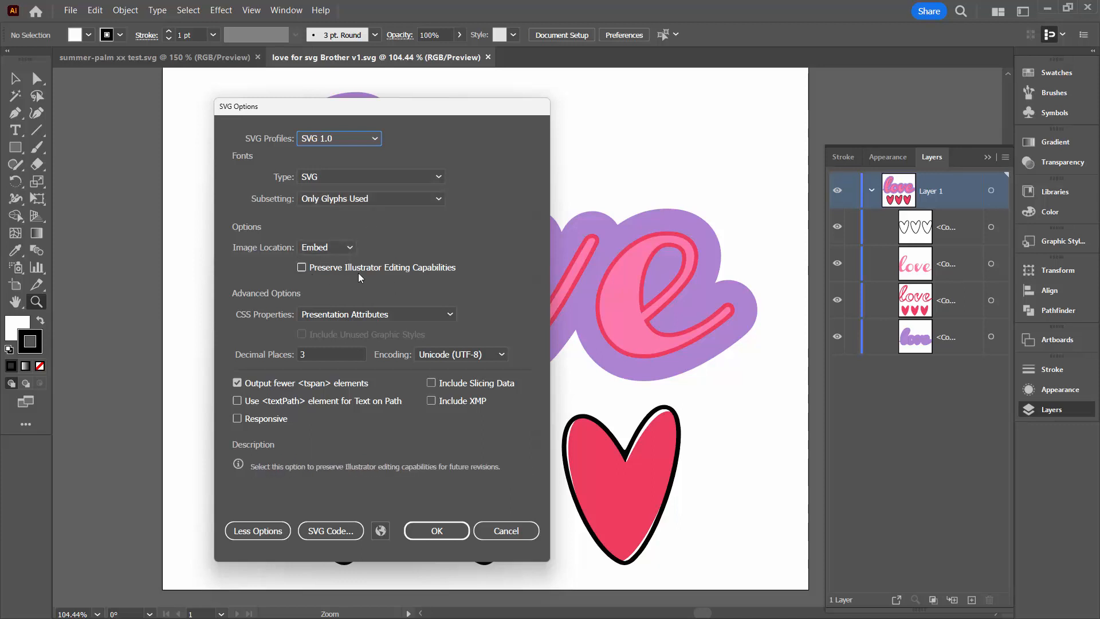
{"action": "mouse_move", "coordinate": [434, 282]}
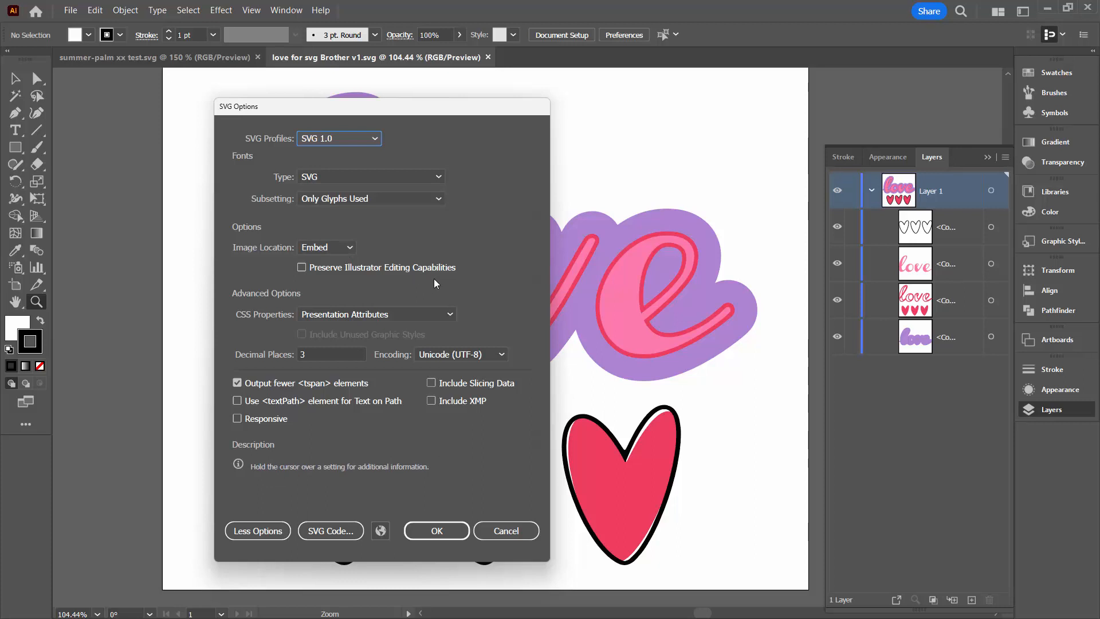
{"action": "mouse_move", "coordinate": [398, 322]}
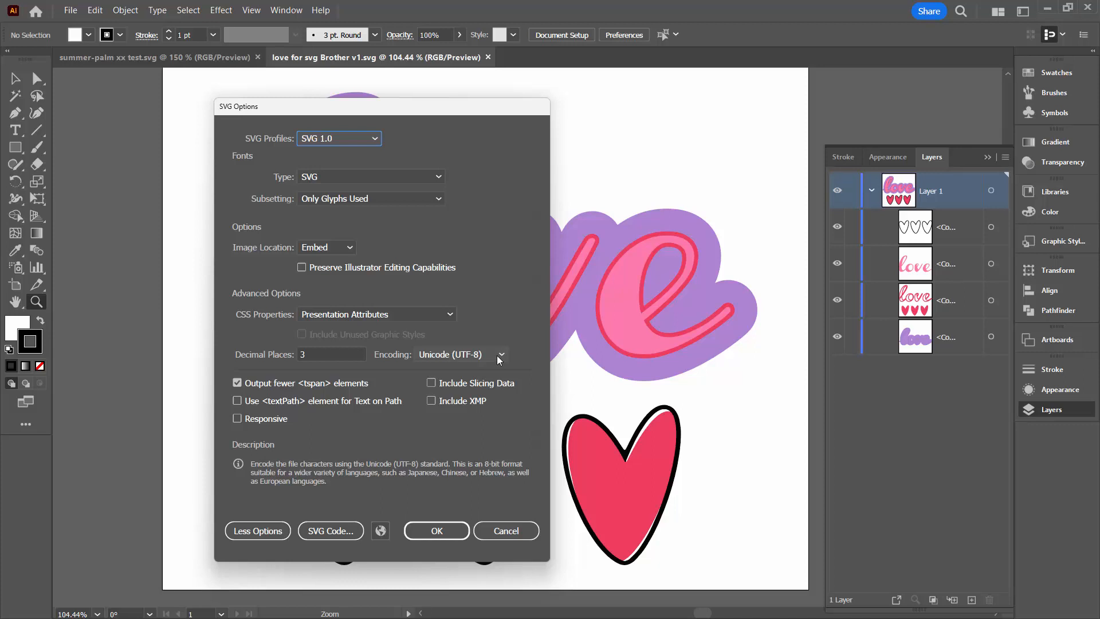
- Accept the SVG Options with the SVG 1.0 profile to complete the save
{"action": "left_click", "coordinate": [237, 383]}
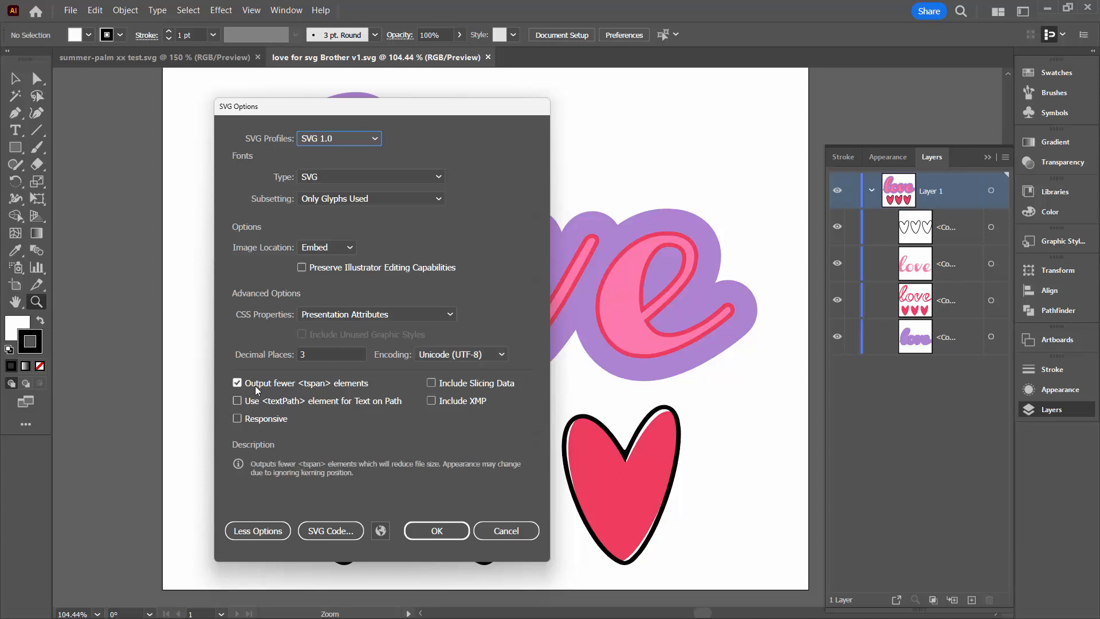
{"action": "mouse_move", "coordinate": [335, 384]}
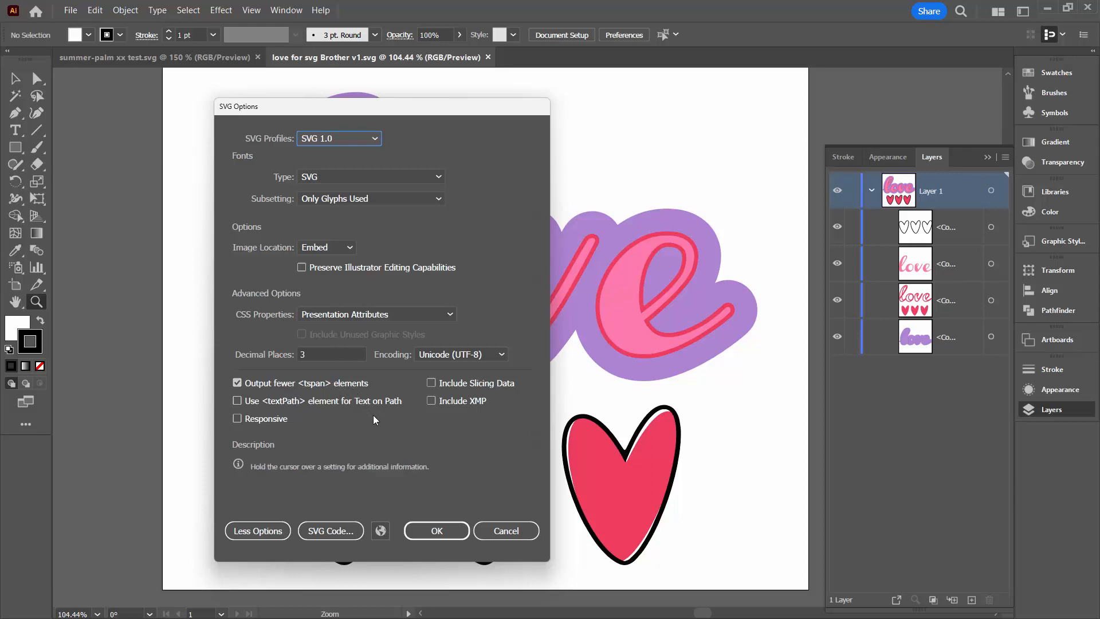
{"action": "mouse_move", "coordinate": [412, 484]}
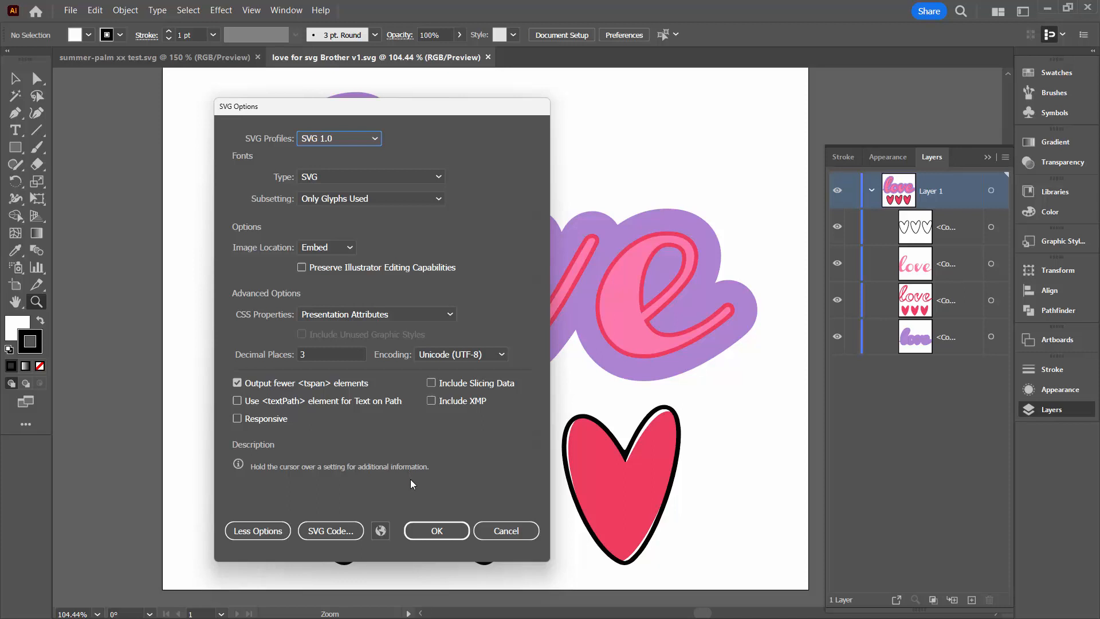
{"action": "mouse_move", "coordinate": [435, 530]}
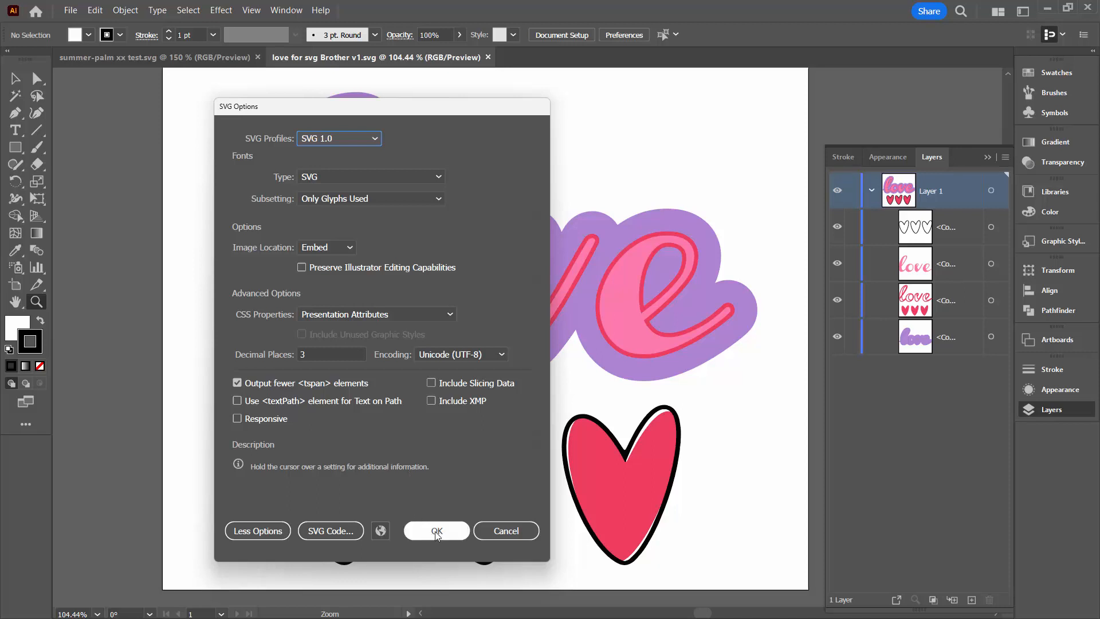
{"action": "mouse_move", "coordinate": [340, 428]}
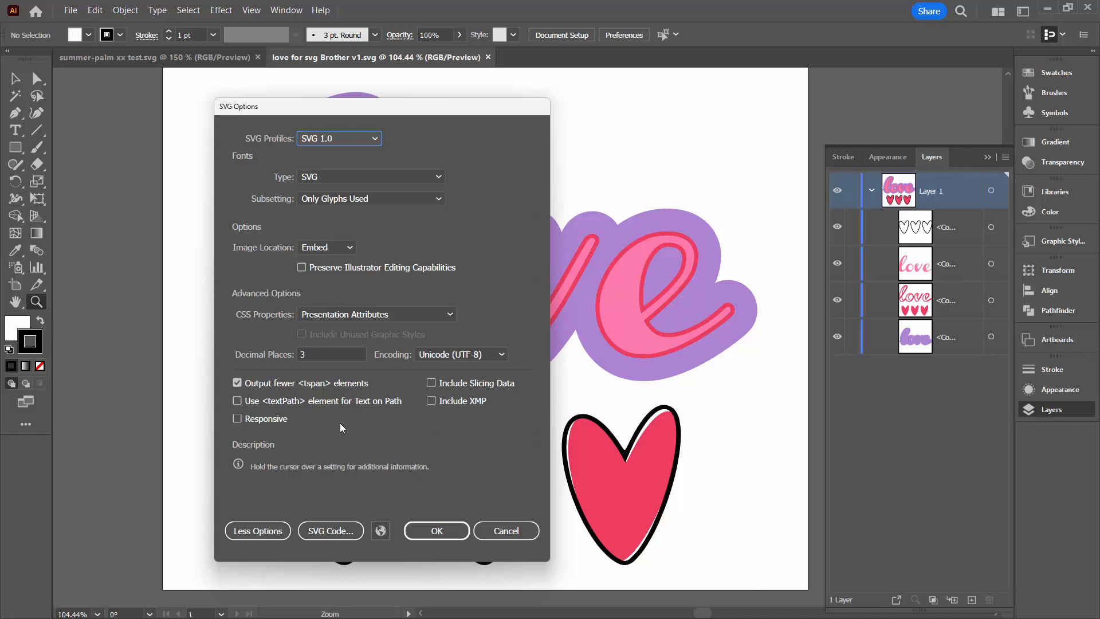
{"action": "mouse_move", "coordinate": [358, 434]}
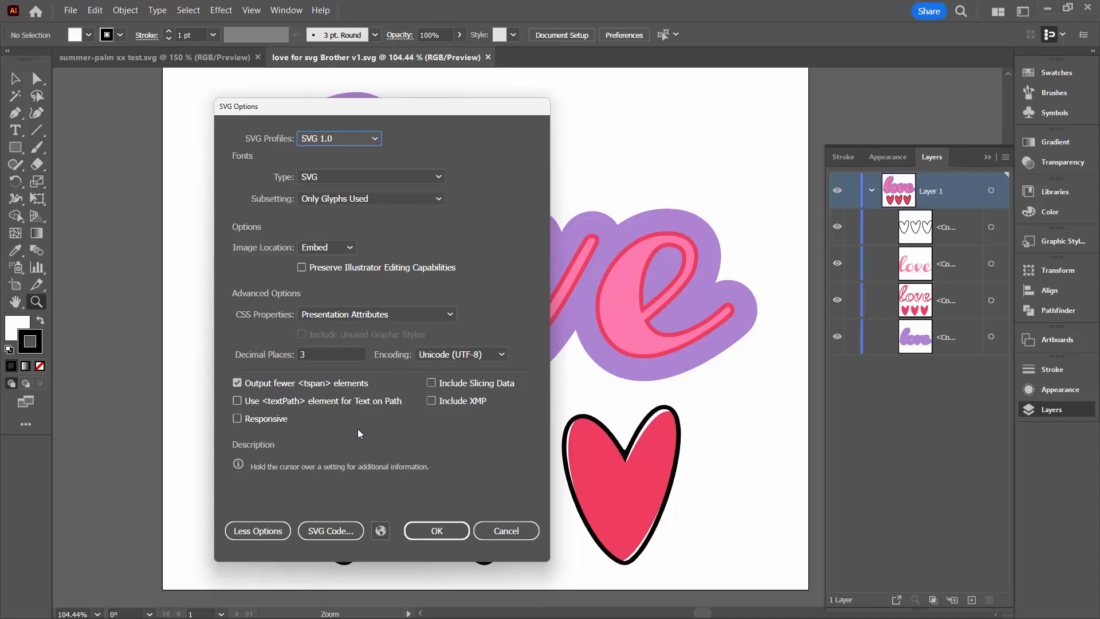
{"action": "mouse_move", "coordinate": [431, 512]}
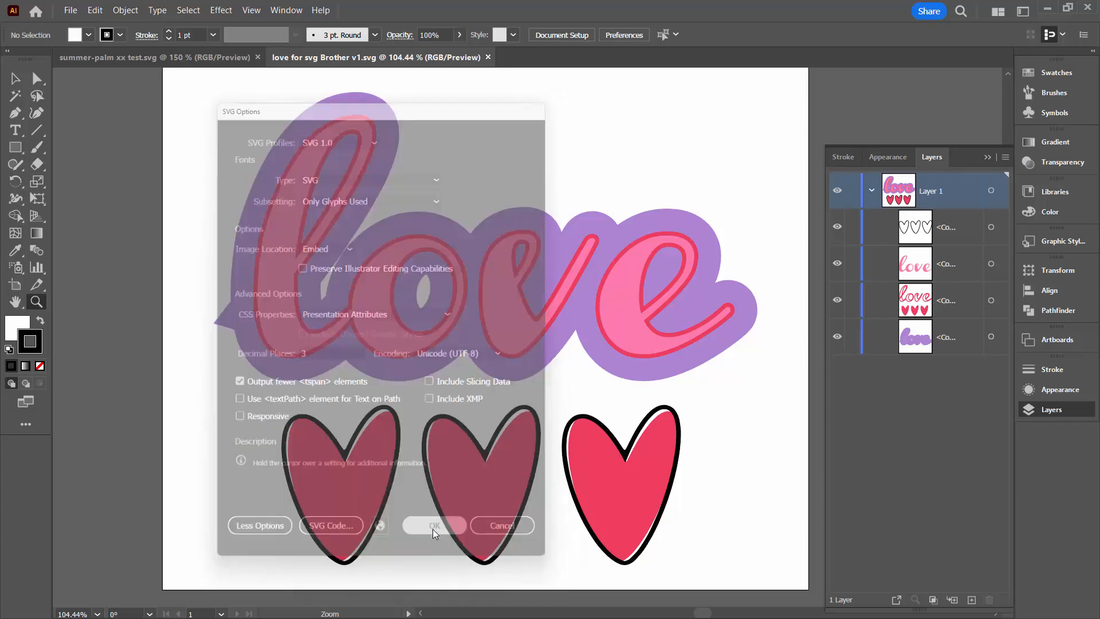
{"action": "left_click", "coordinate": [434, 525]}
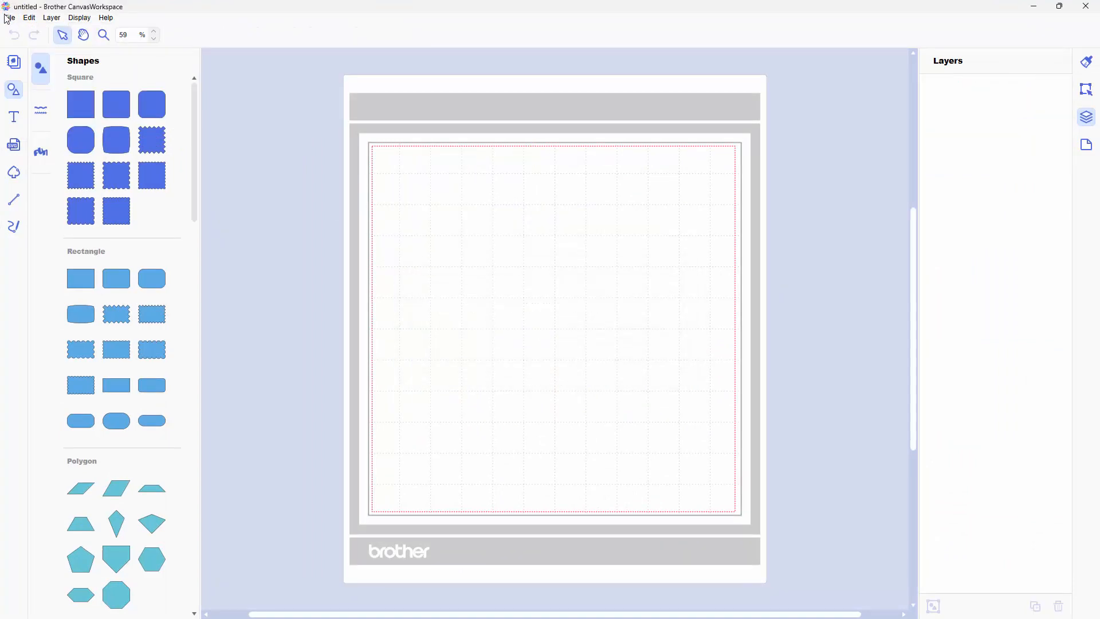
- Start an import from the computer and select 'love for svg Brother v2.svg'
{"action": "left_click", "coordinate": [10, 18]}
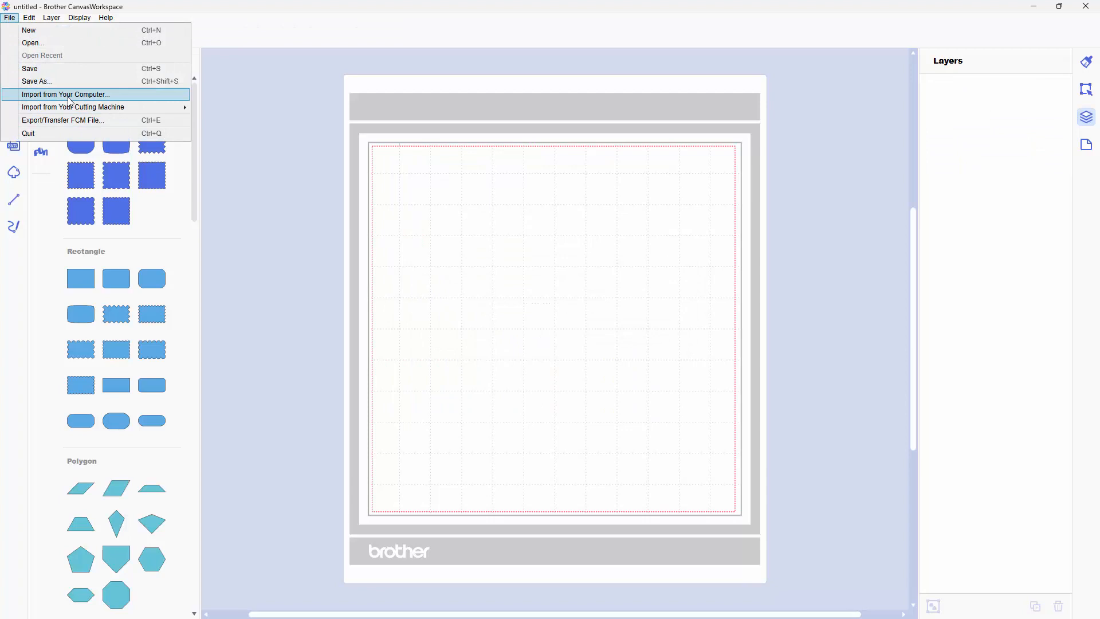
{"action": "left_click", "coordinate": [66, 94]}
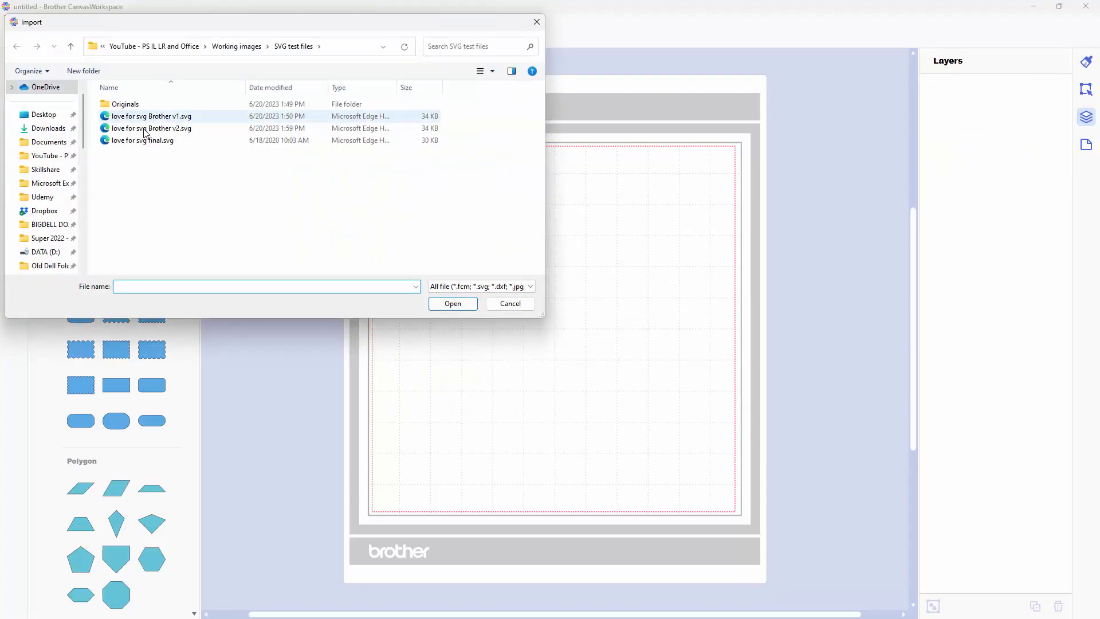
{"action": "left_click", "coordinate": [151, 128]}
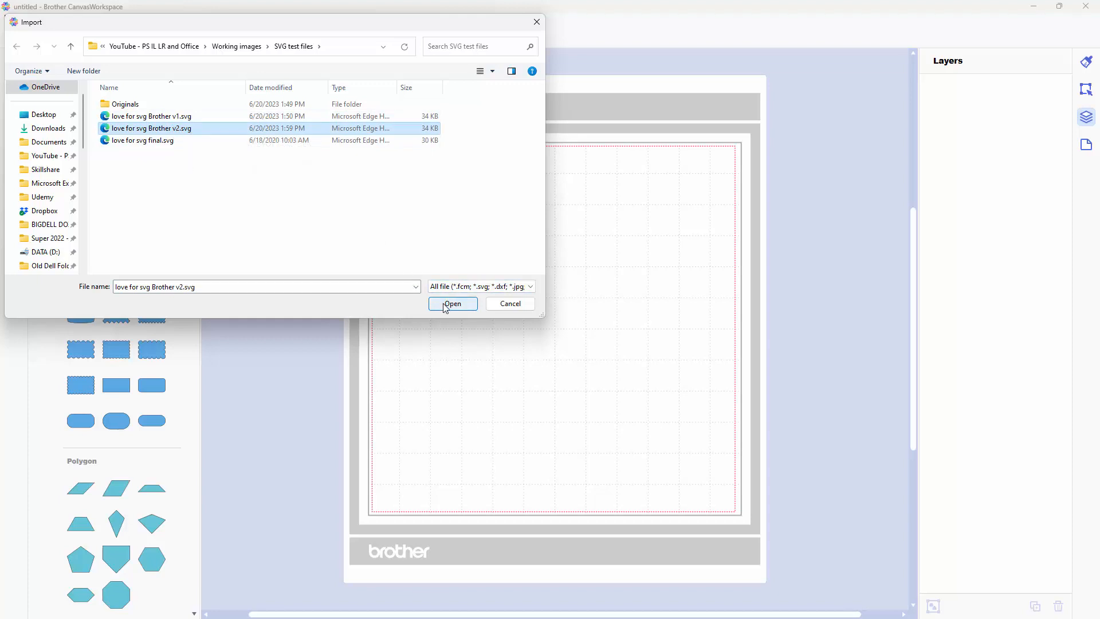
- Place the v2 love SVG on the mat in full colour as four shape layers
{"action": "left_click", "coordinate": [452, 303]}
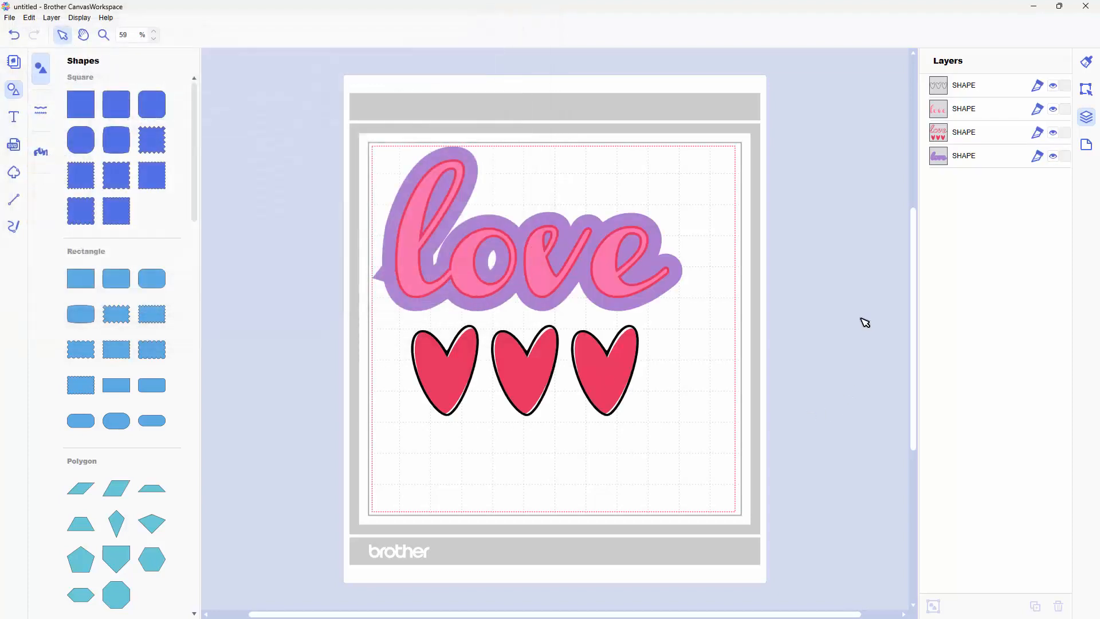
{"action": "mouse_move", "coordinate": [798, 303]}
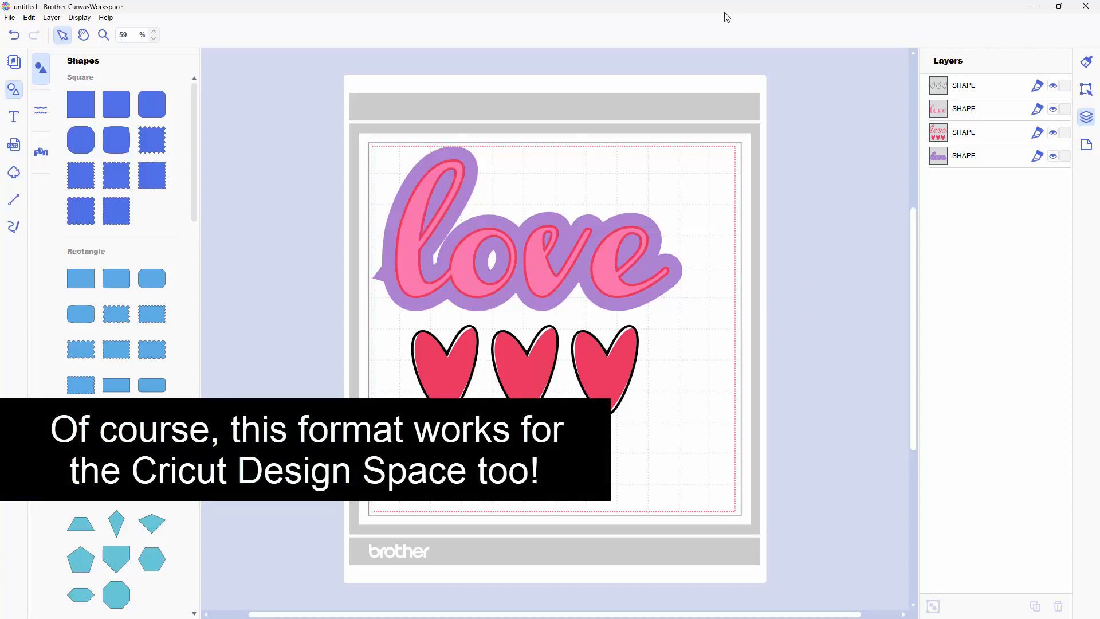
{"action": "mouse_move", "coordinate": [886, 125]}
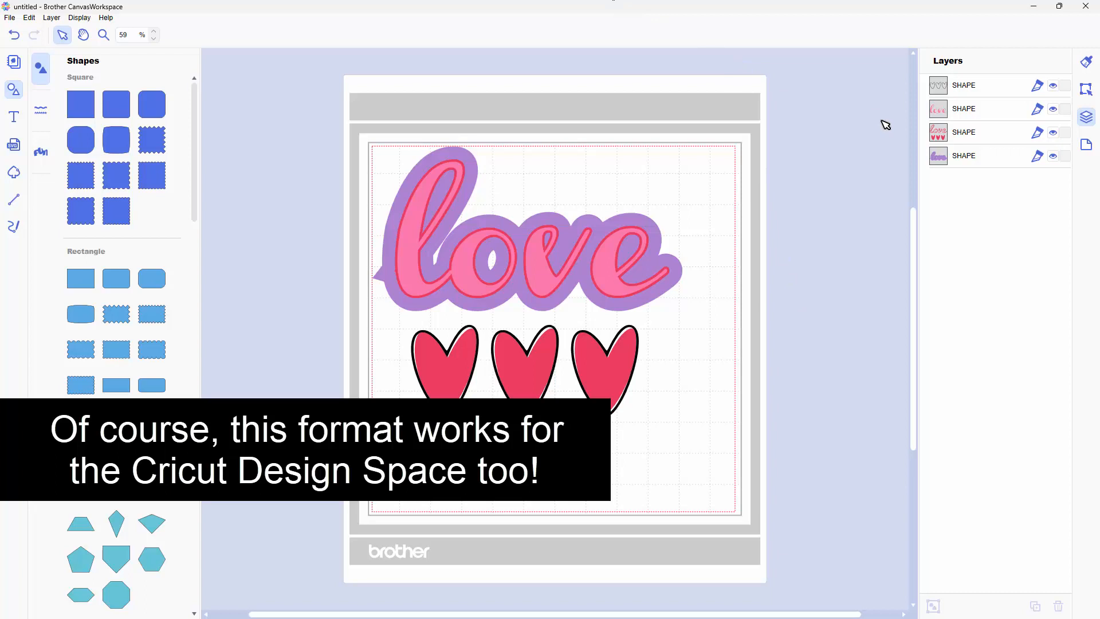